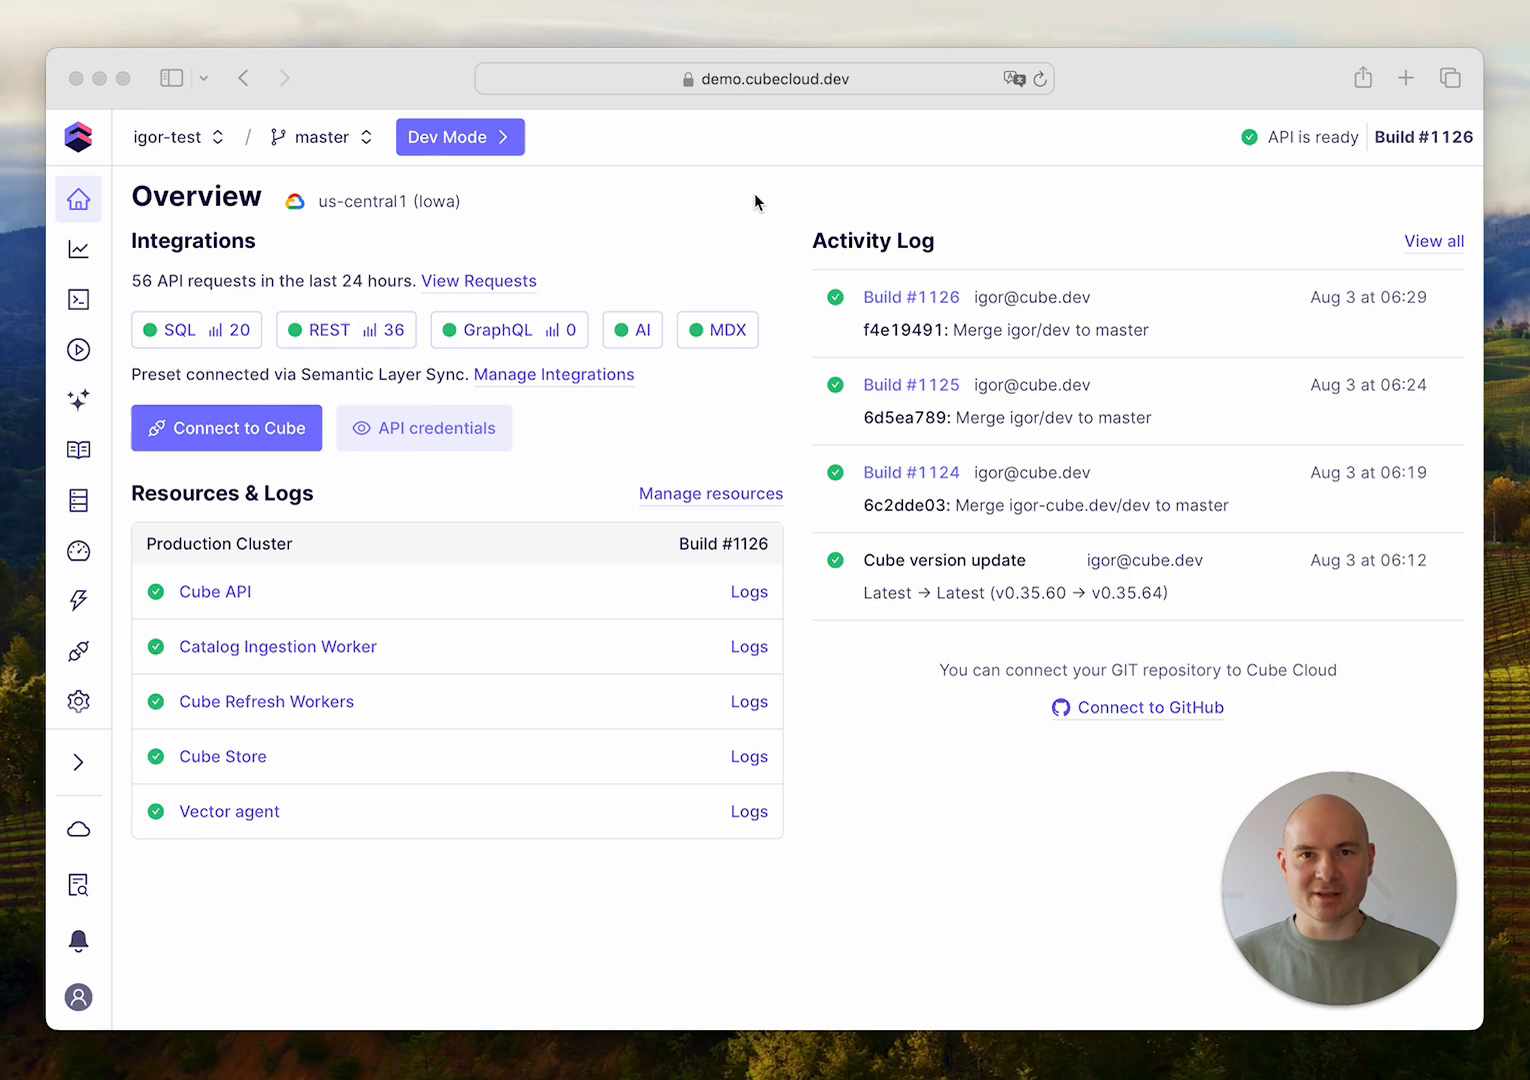
mouse_move(615, 211)
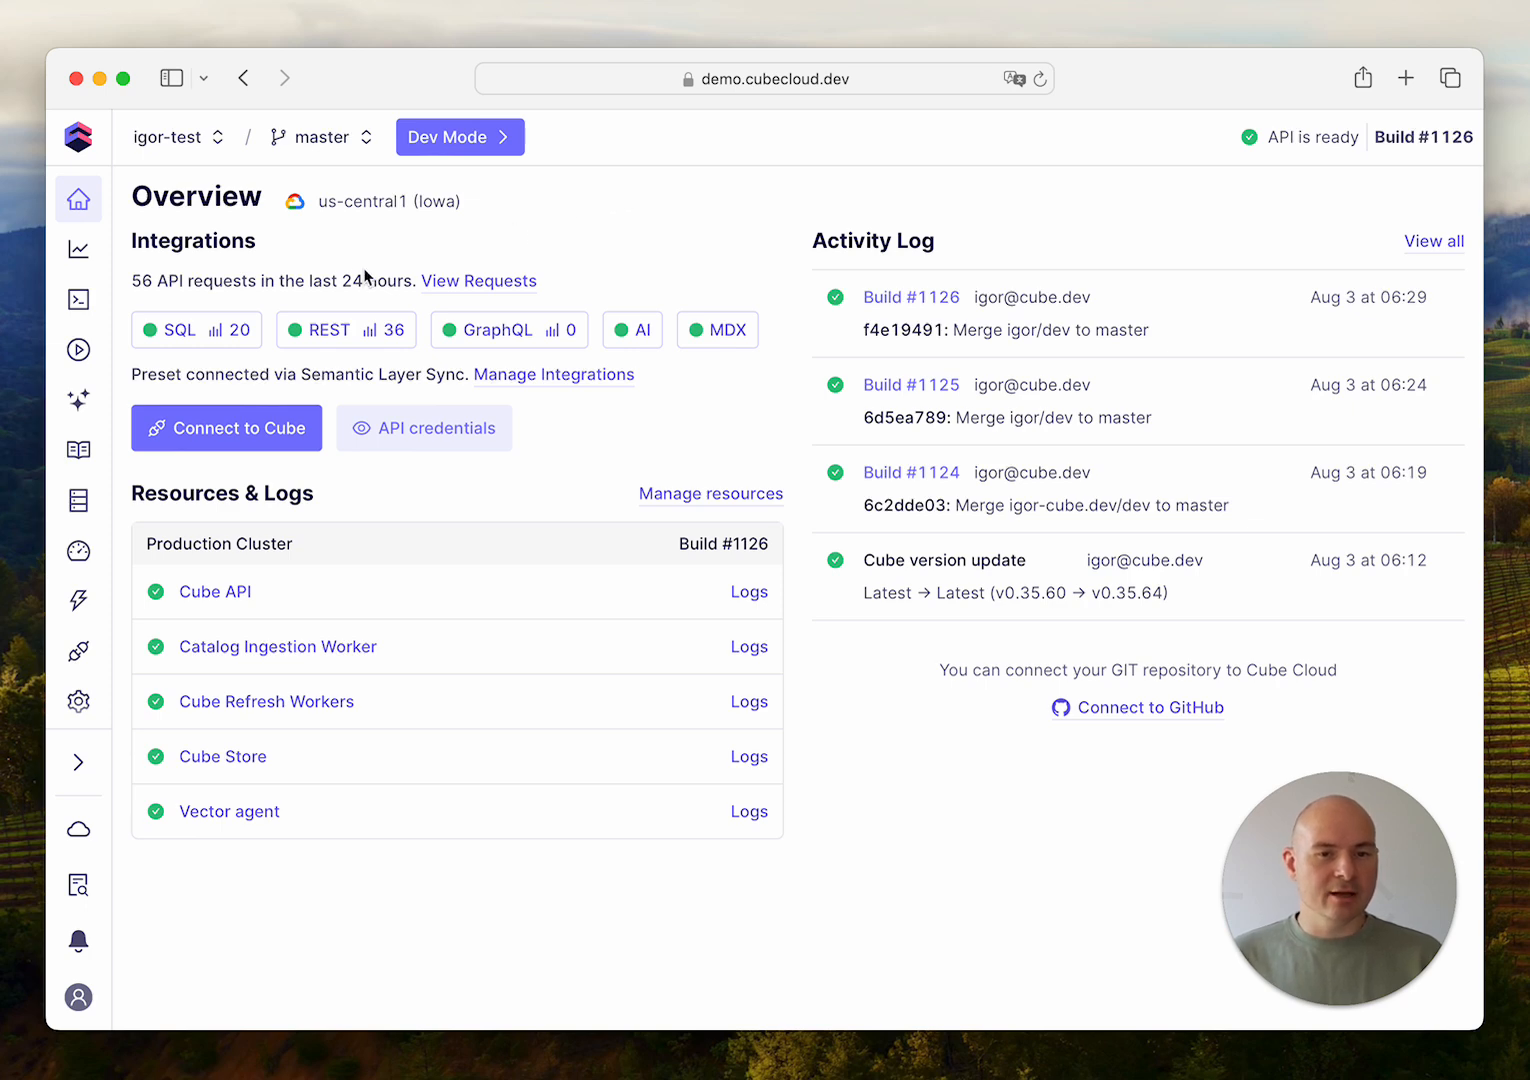
Open API Credentials from the Overview to see SQL API host, port, database and user
double_click(192, 240)
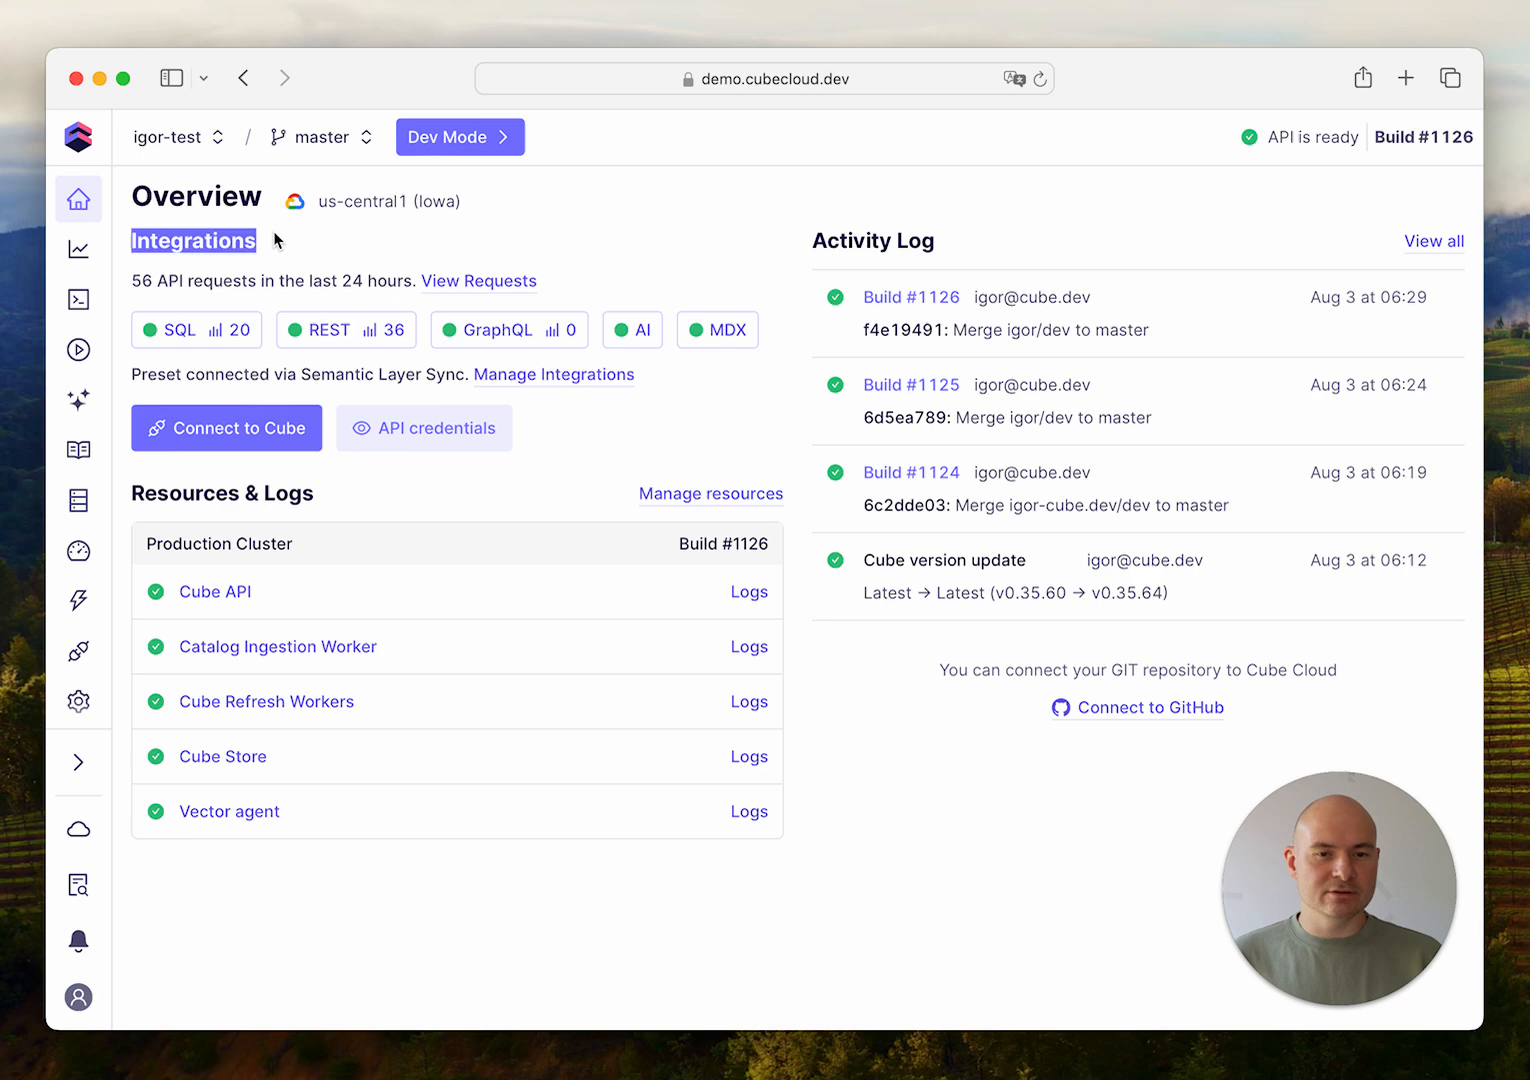
mouse_move(350, 252)
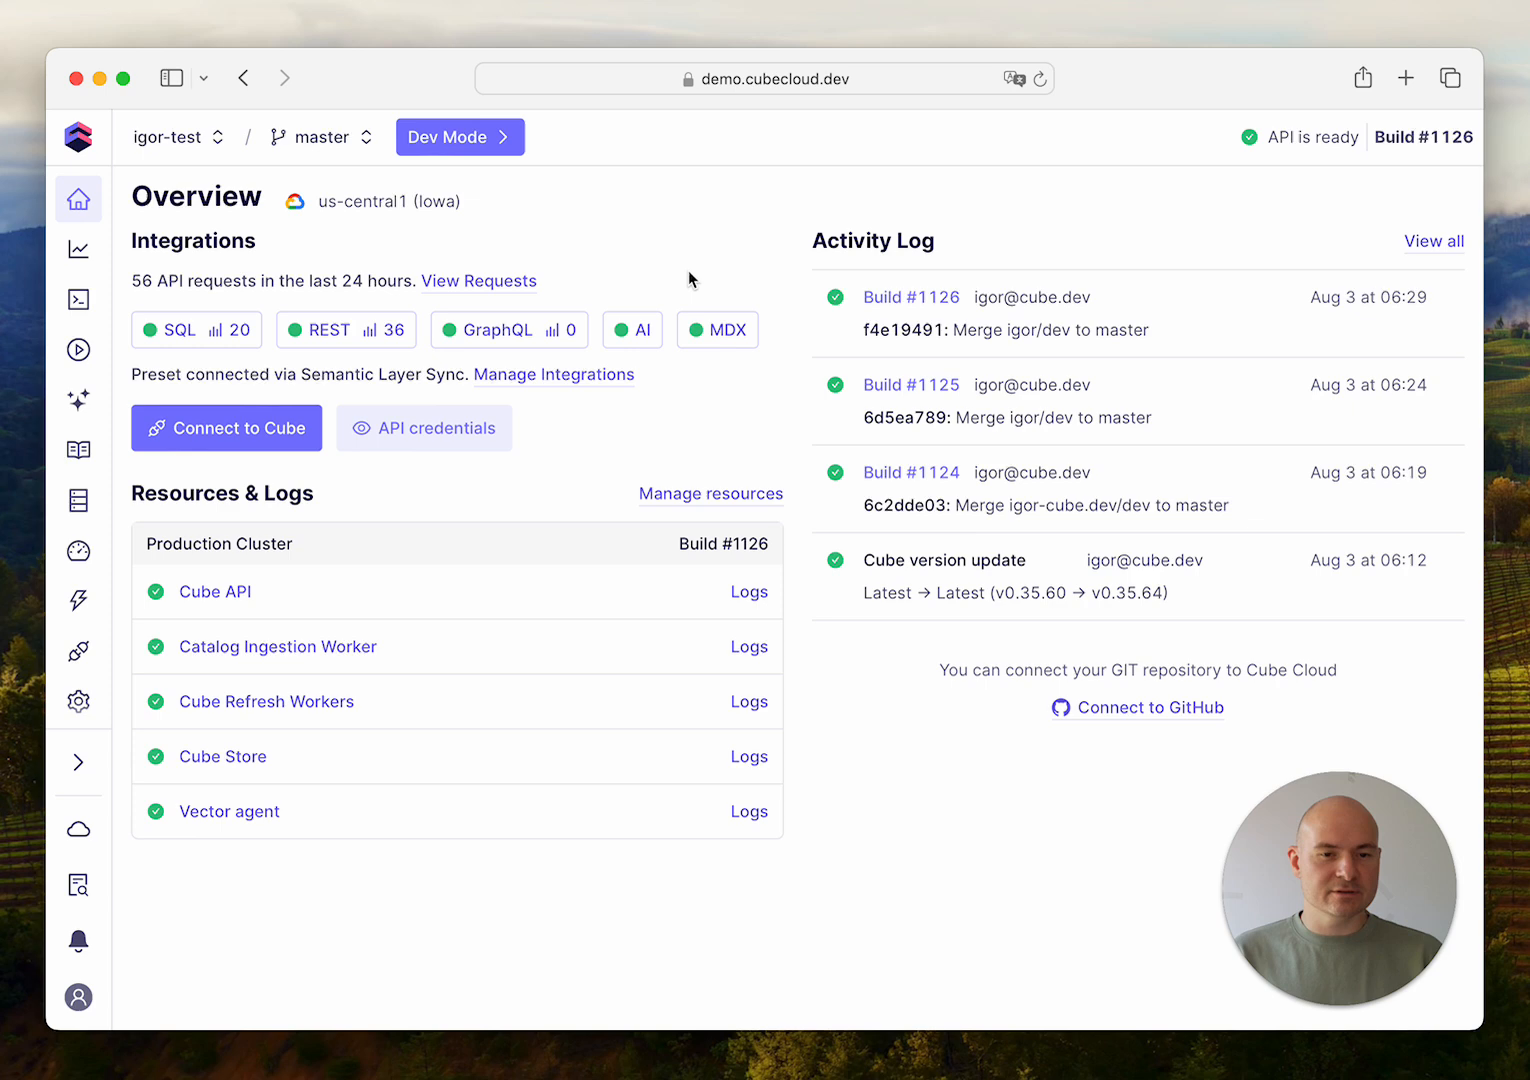
mouse_move(330, 378)
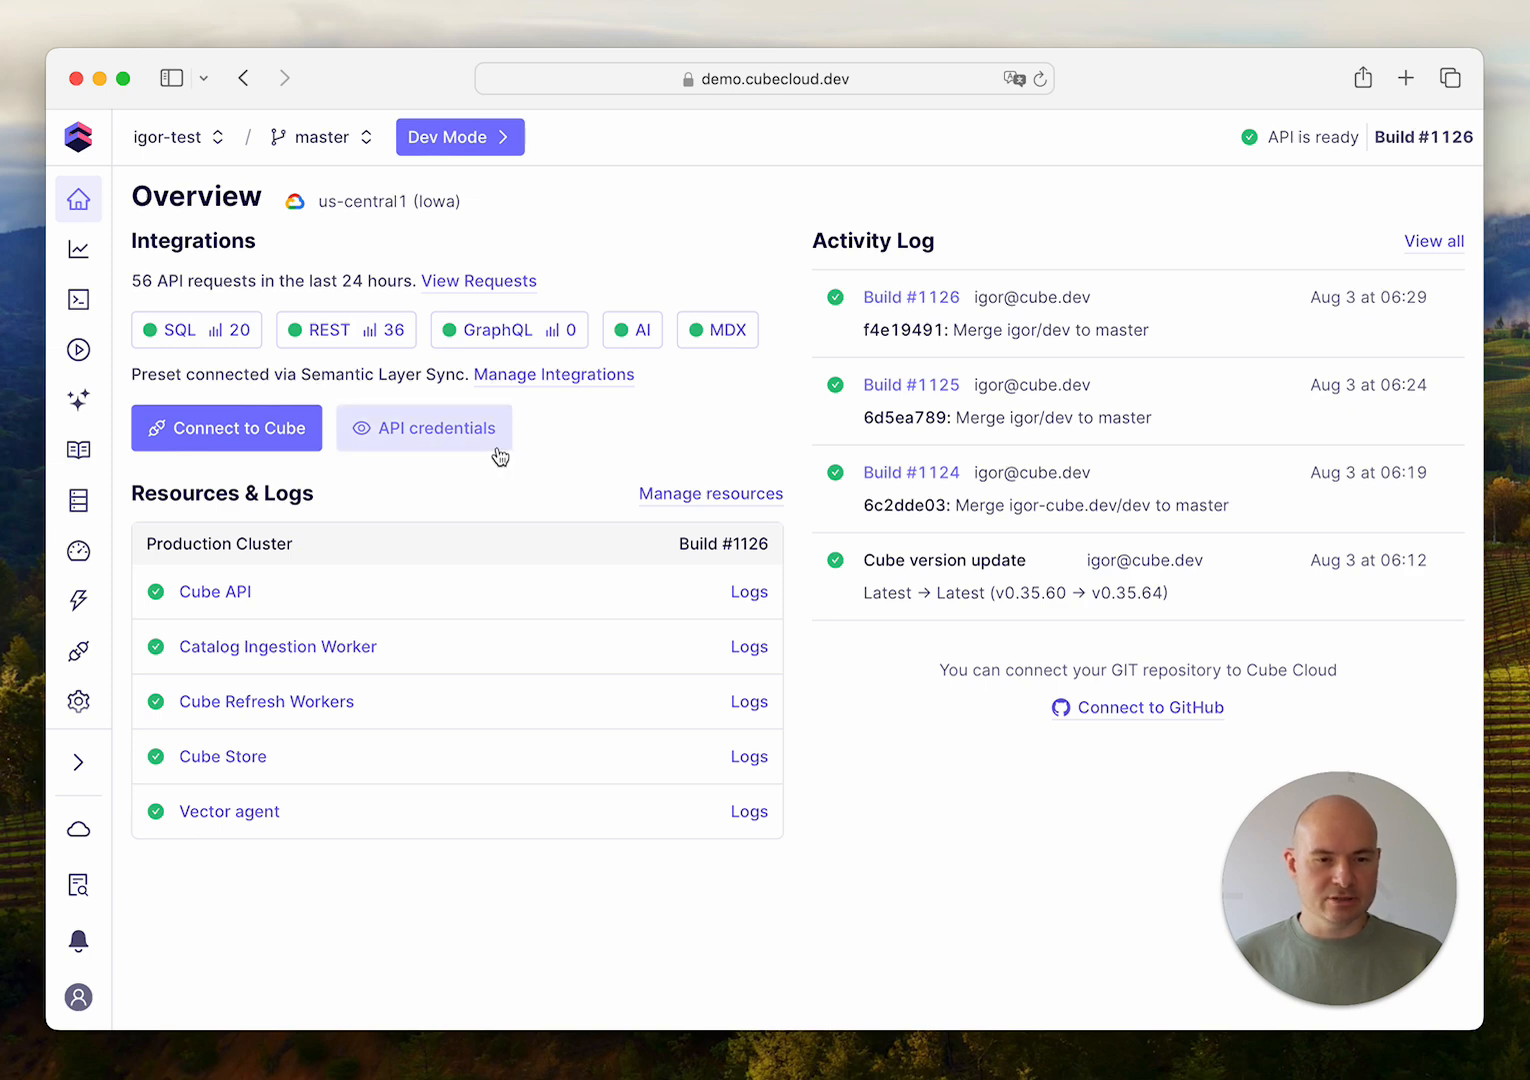
click(424, 428)
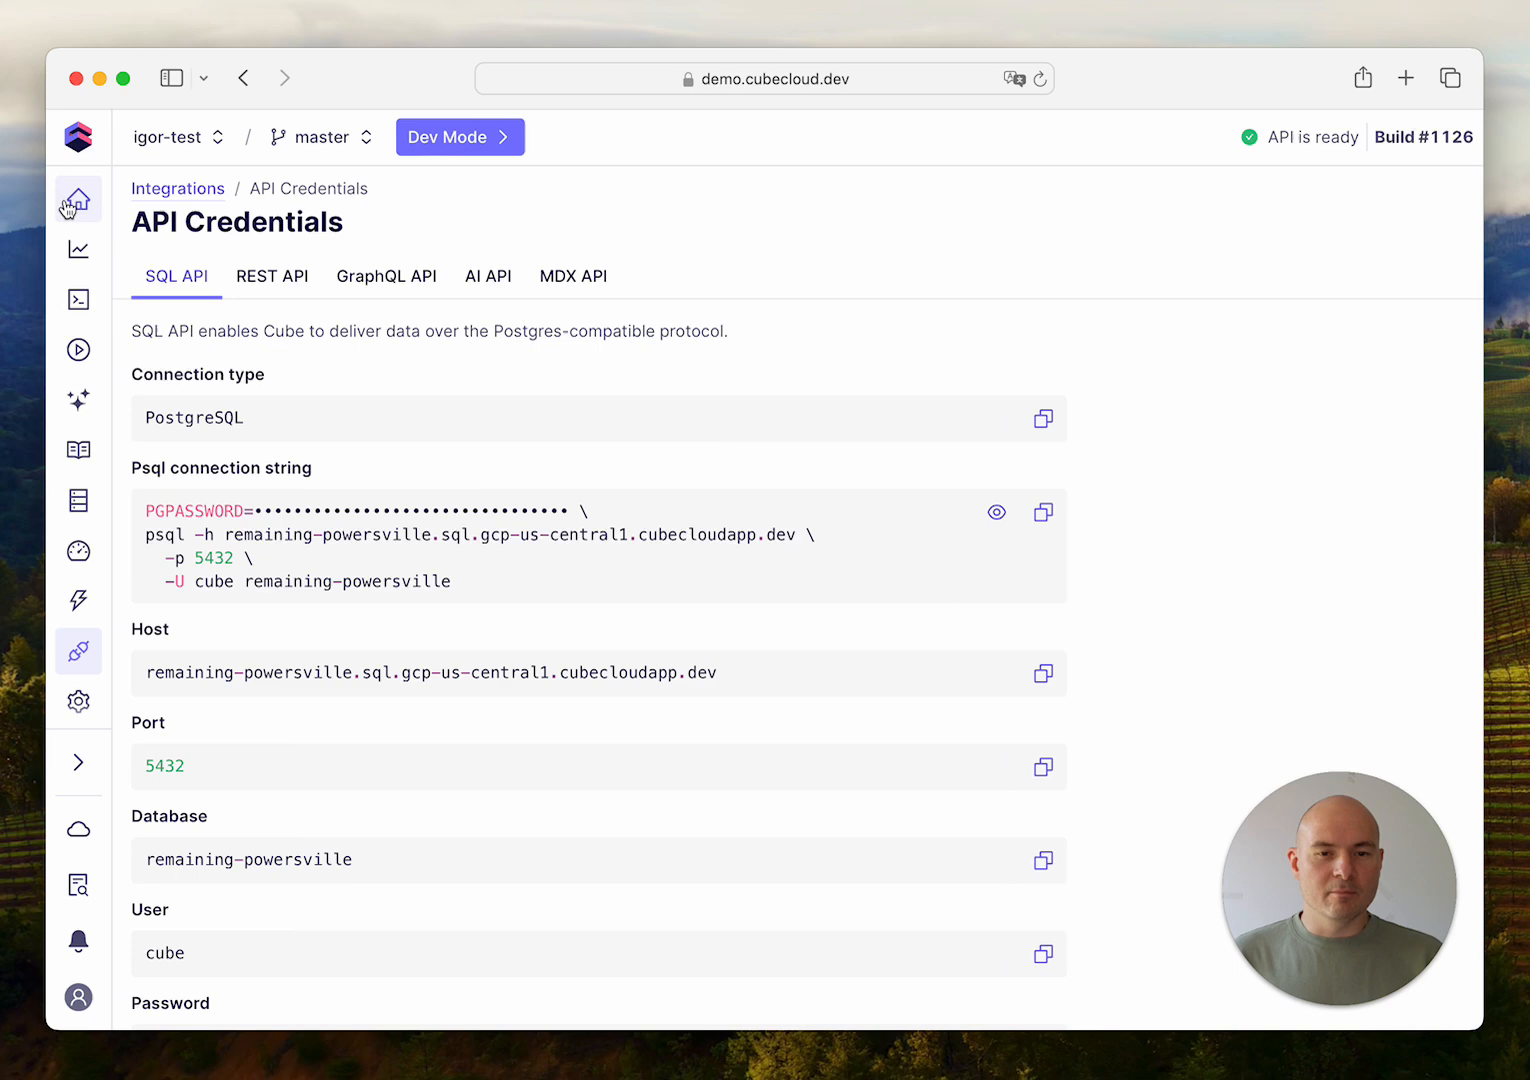
Filter Supported Tools by BI & data exploration, then Notebooks, then show All
click(78, 199)
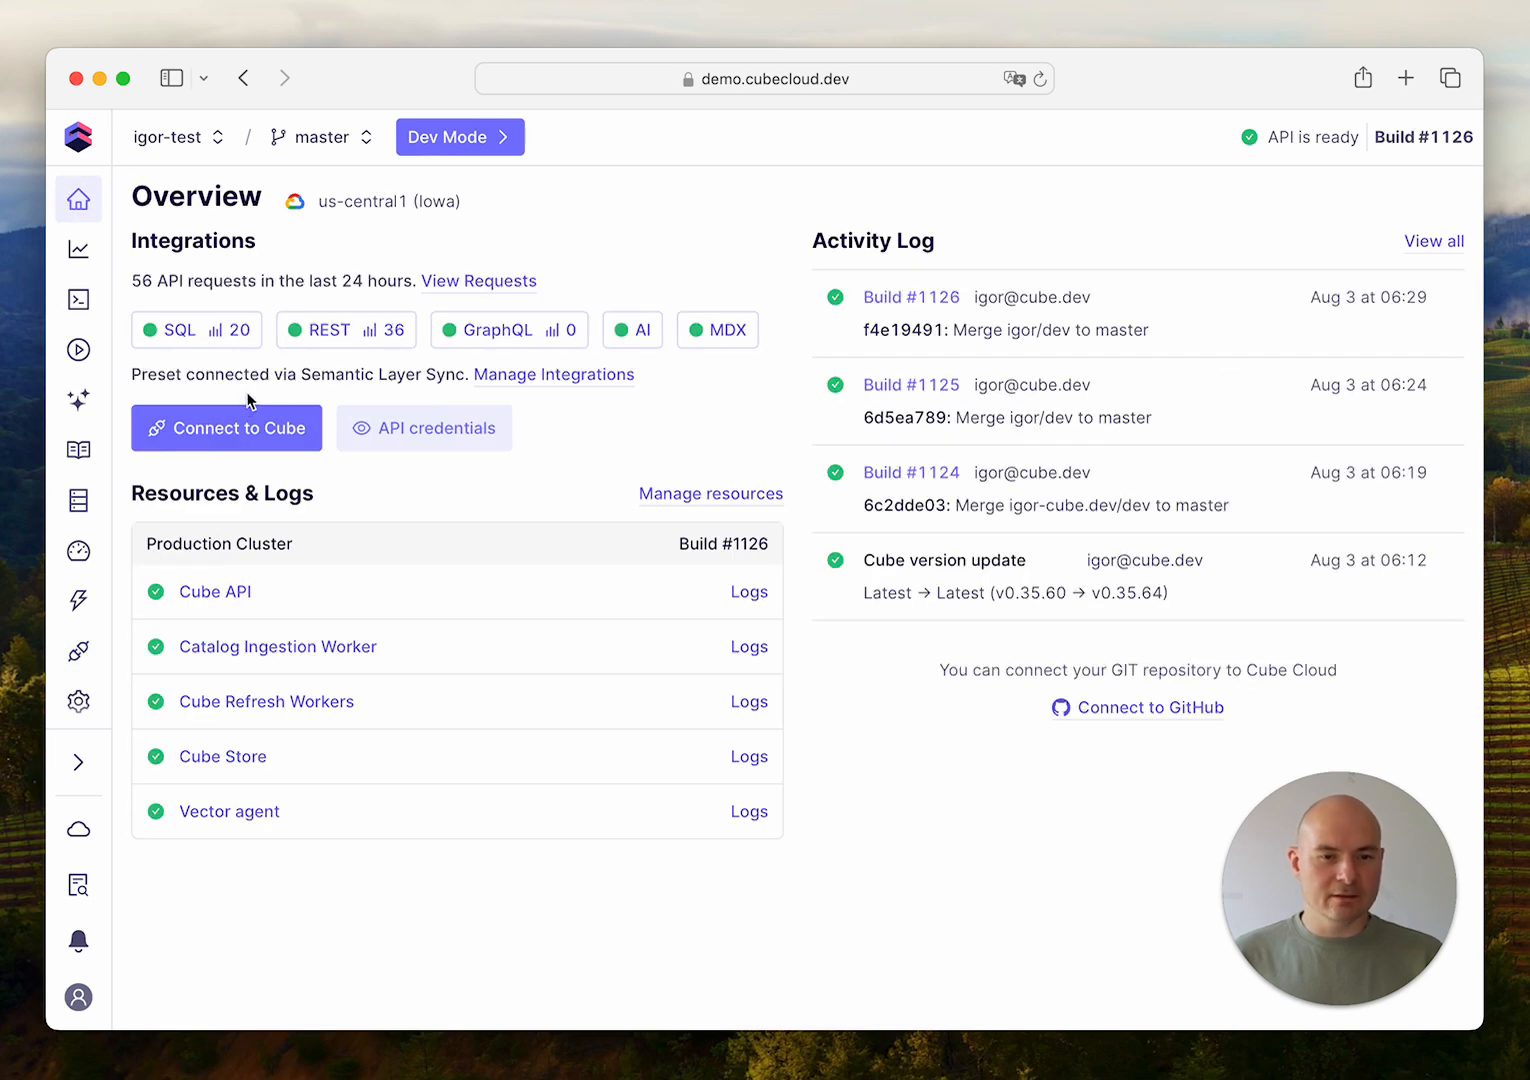
mouse_move(231, 446)
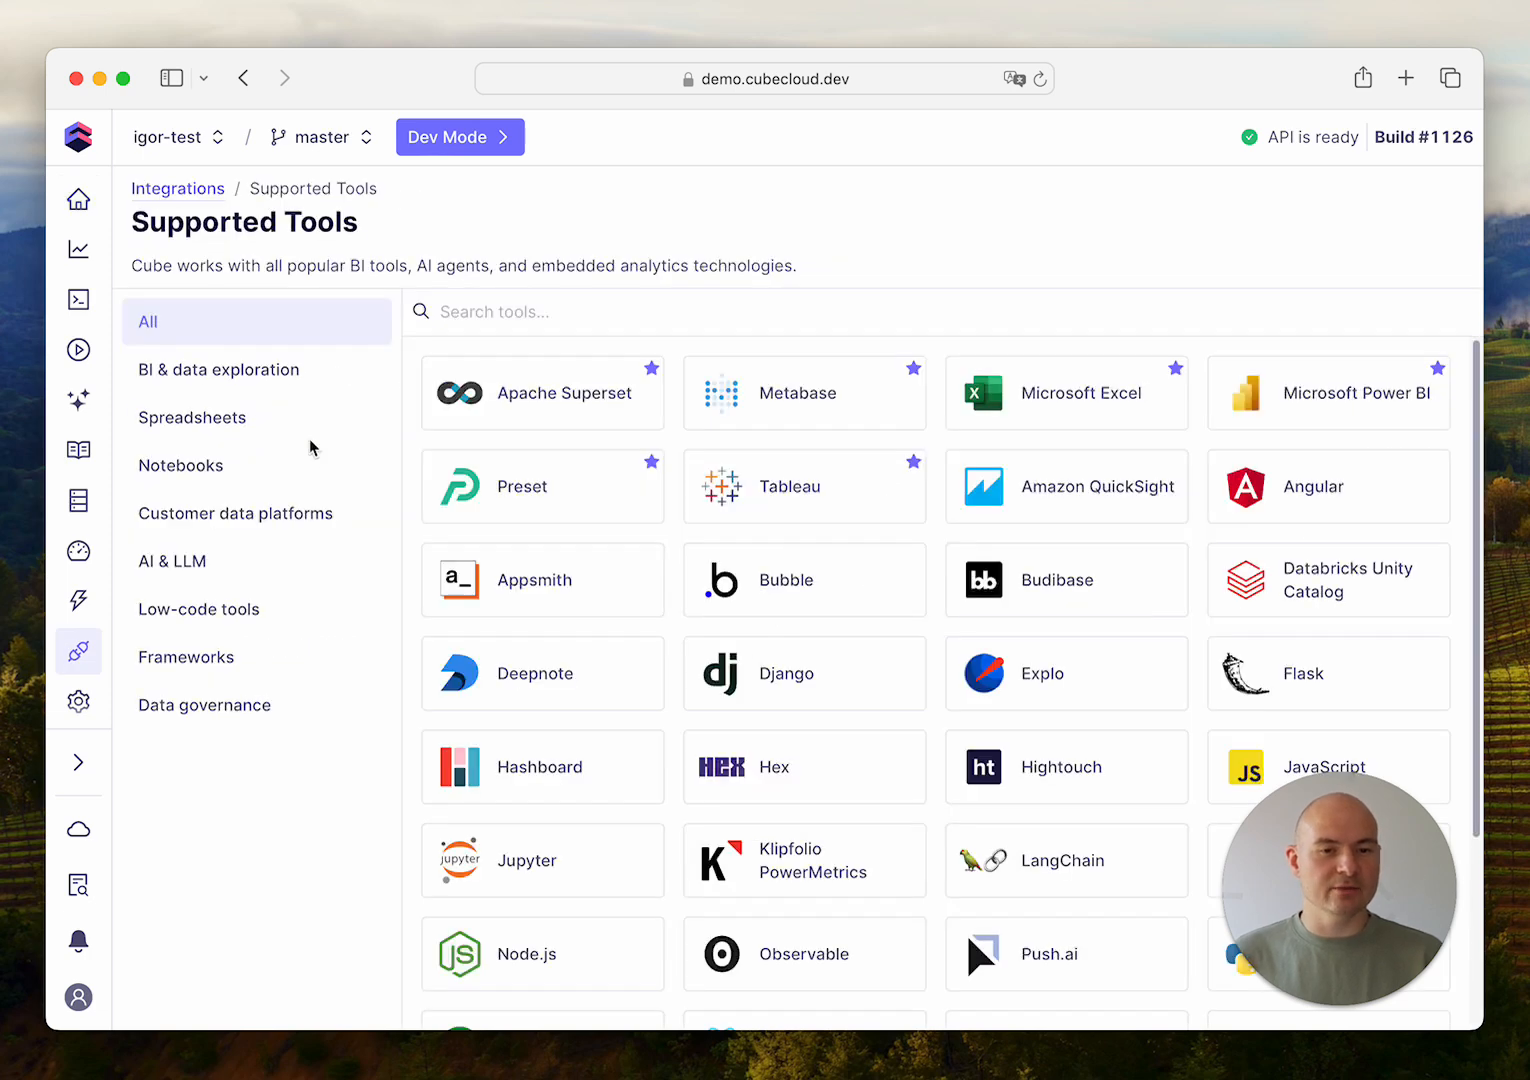
mouse_move(479, 236)
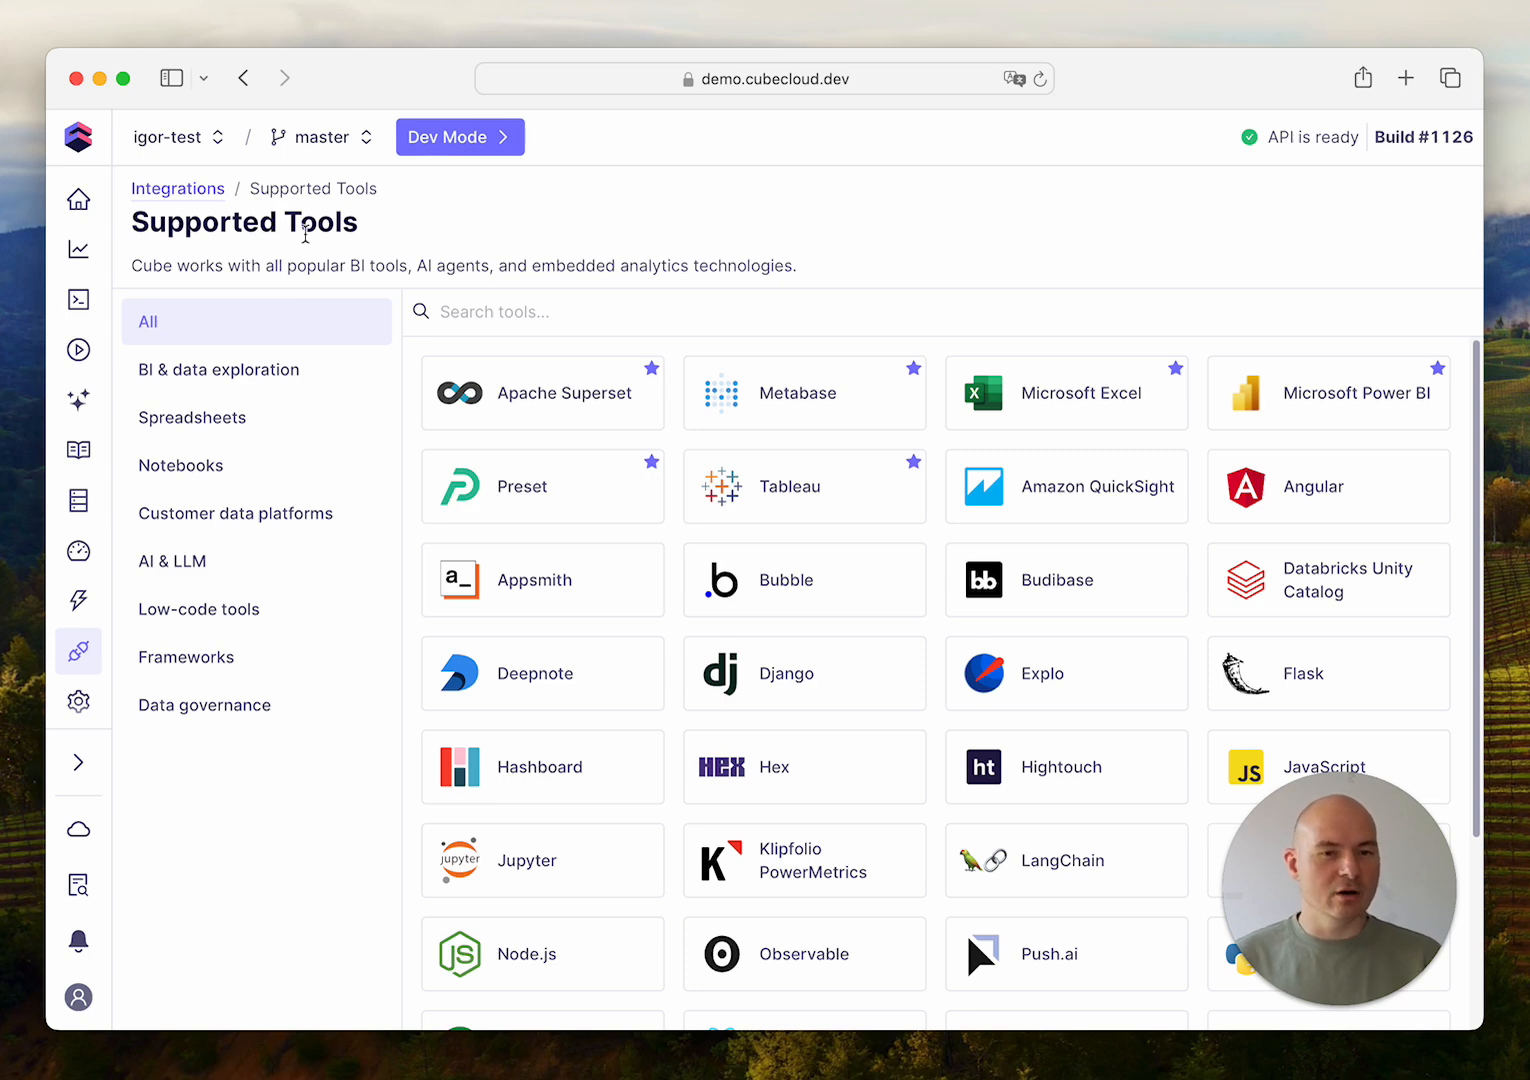
mouse_move(520, 227)
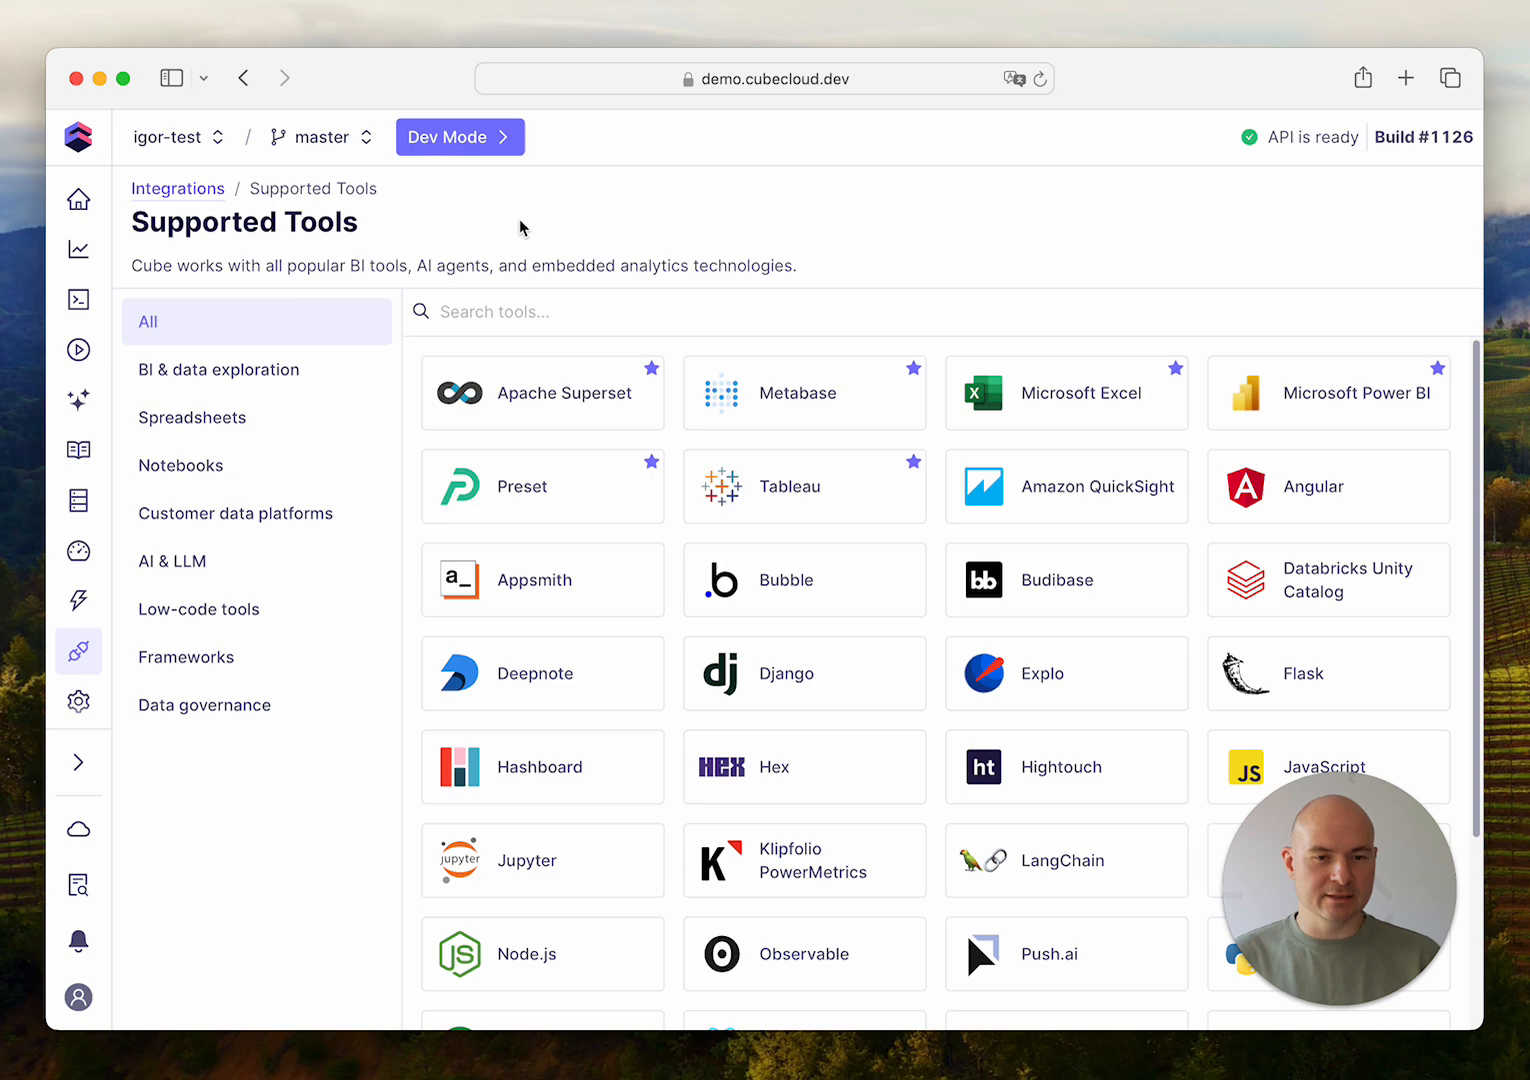
click(219, 369)
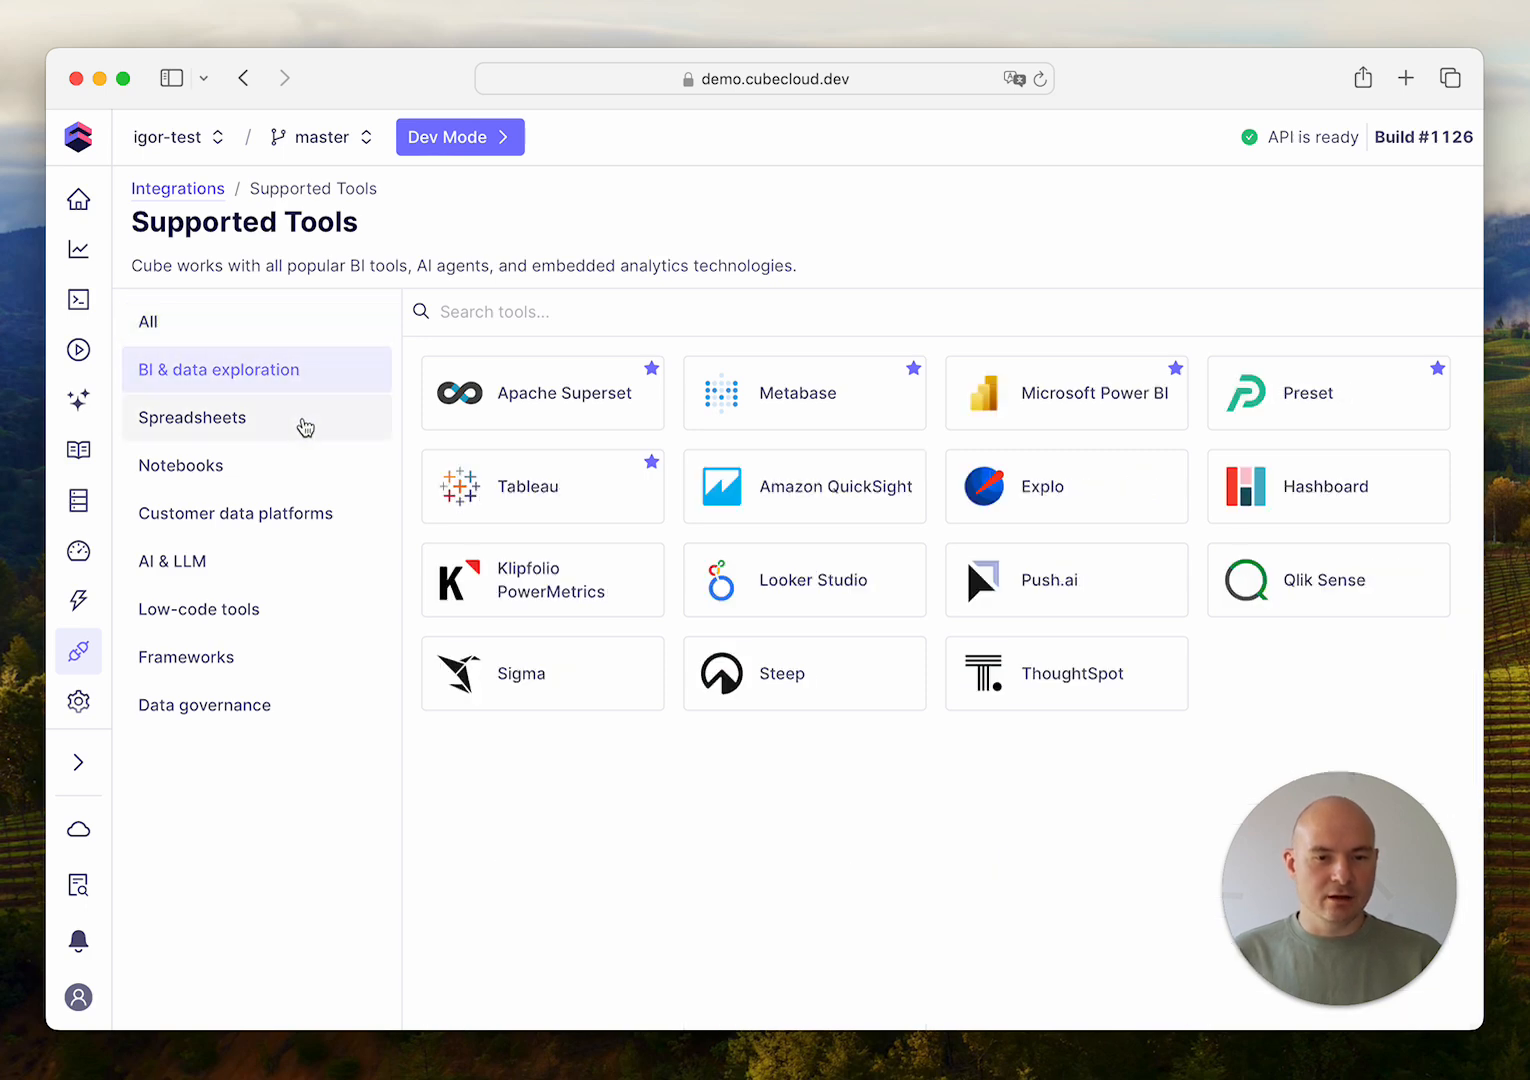
click(181, 465)
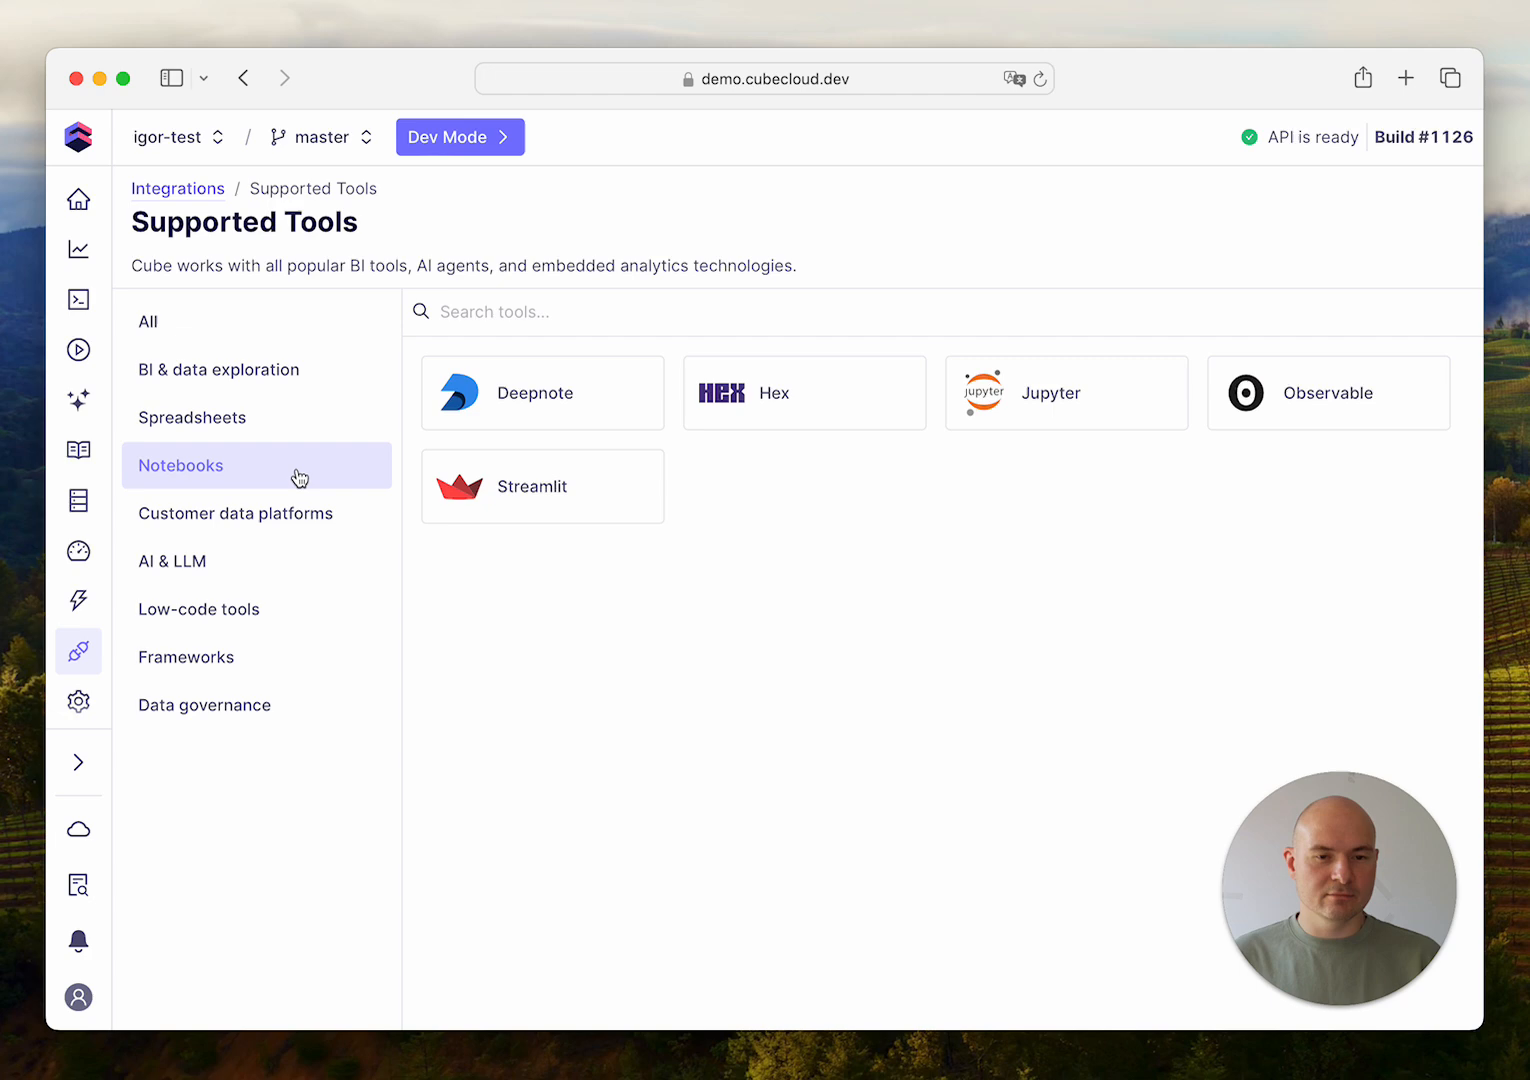
click(147, 321)
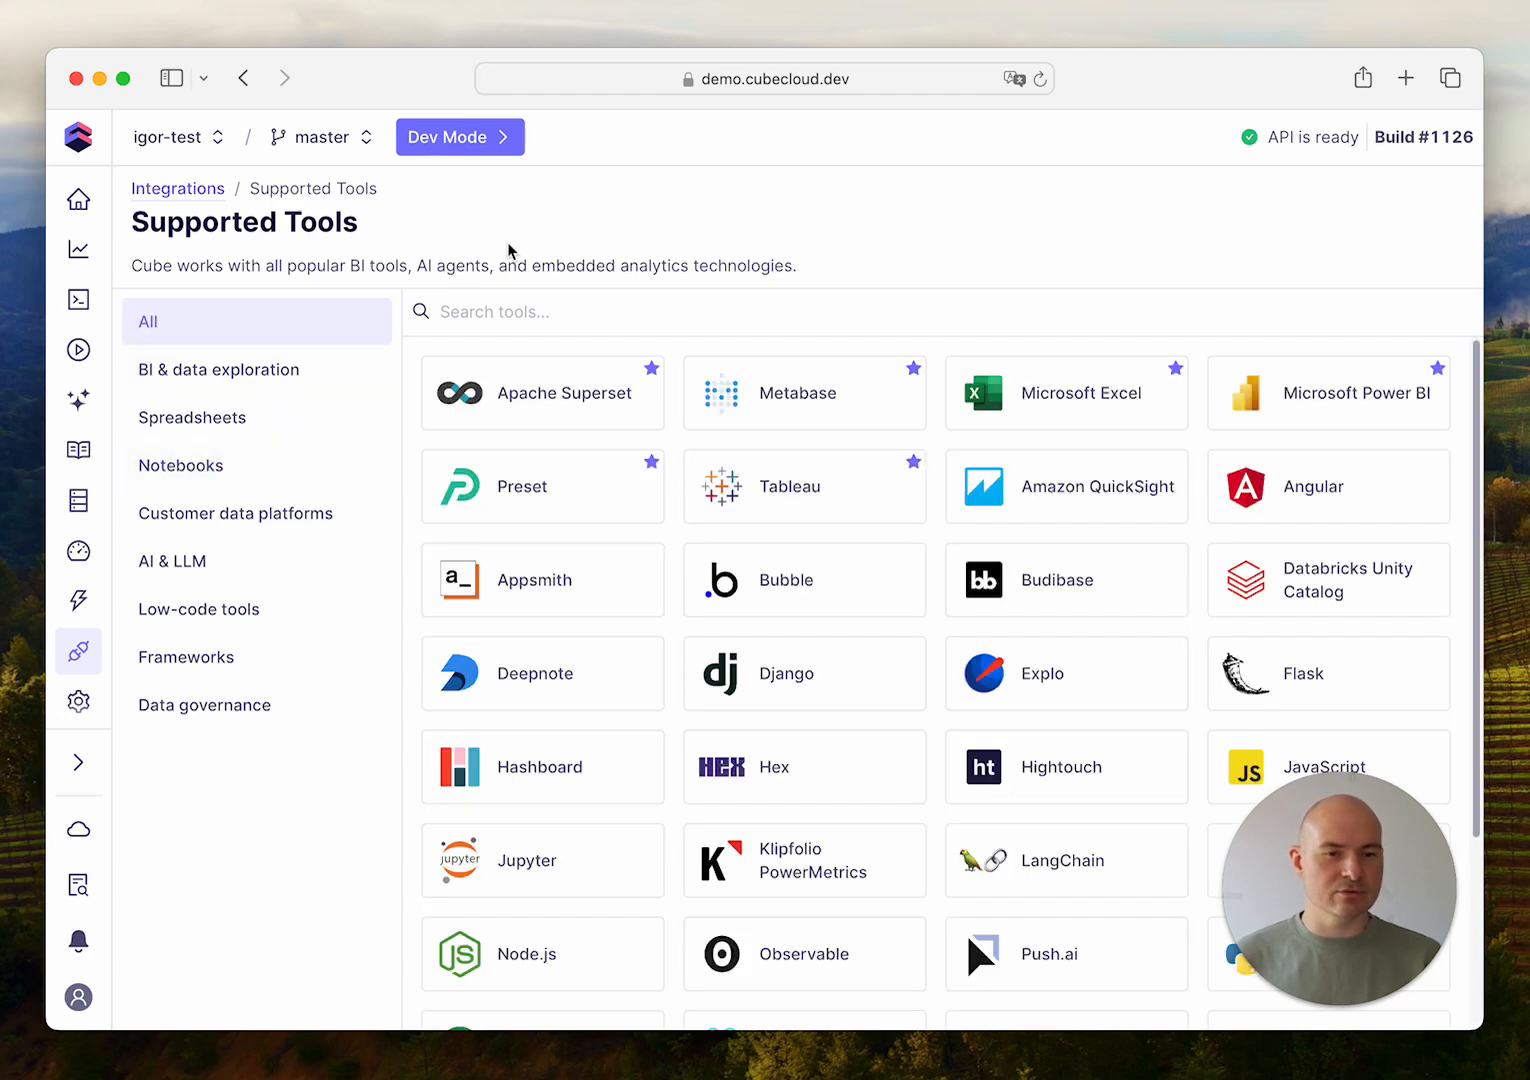
mouse_move(545, 240)
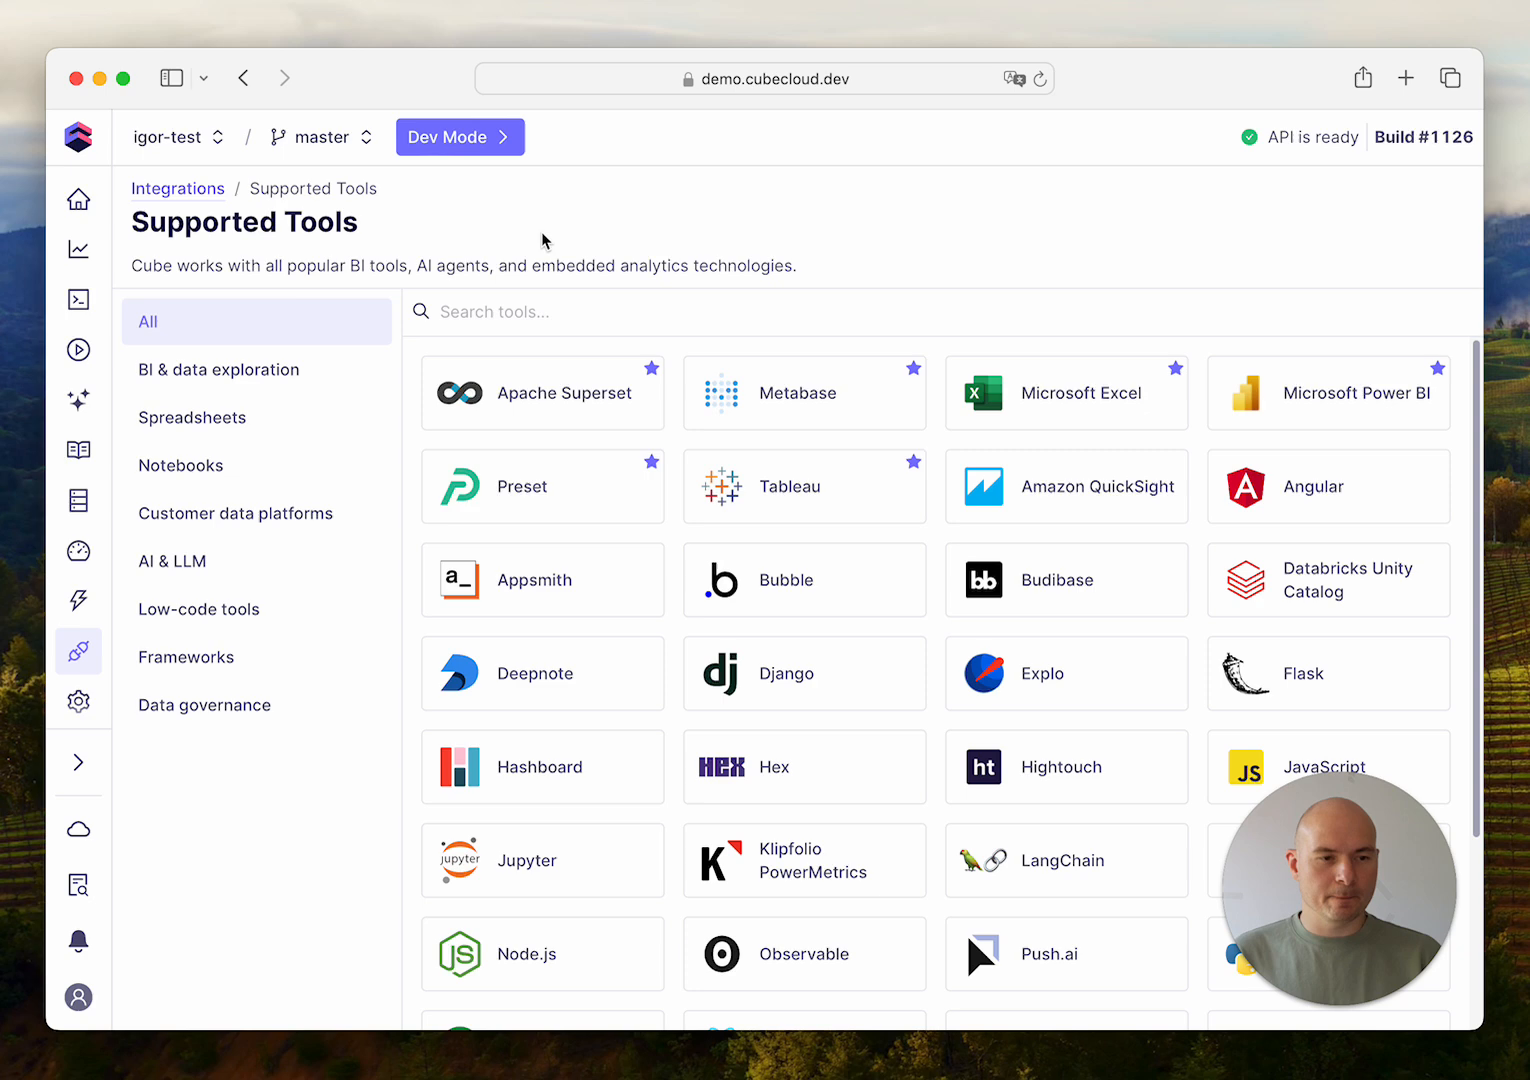
click(542, 486)
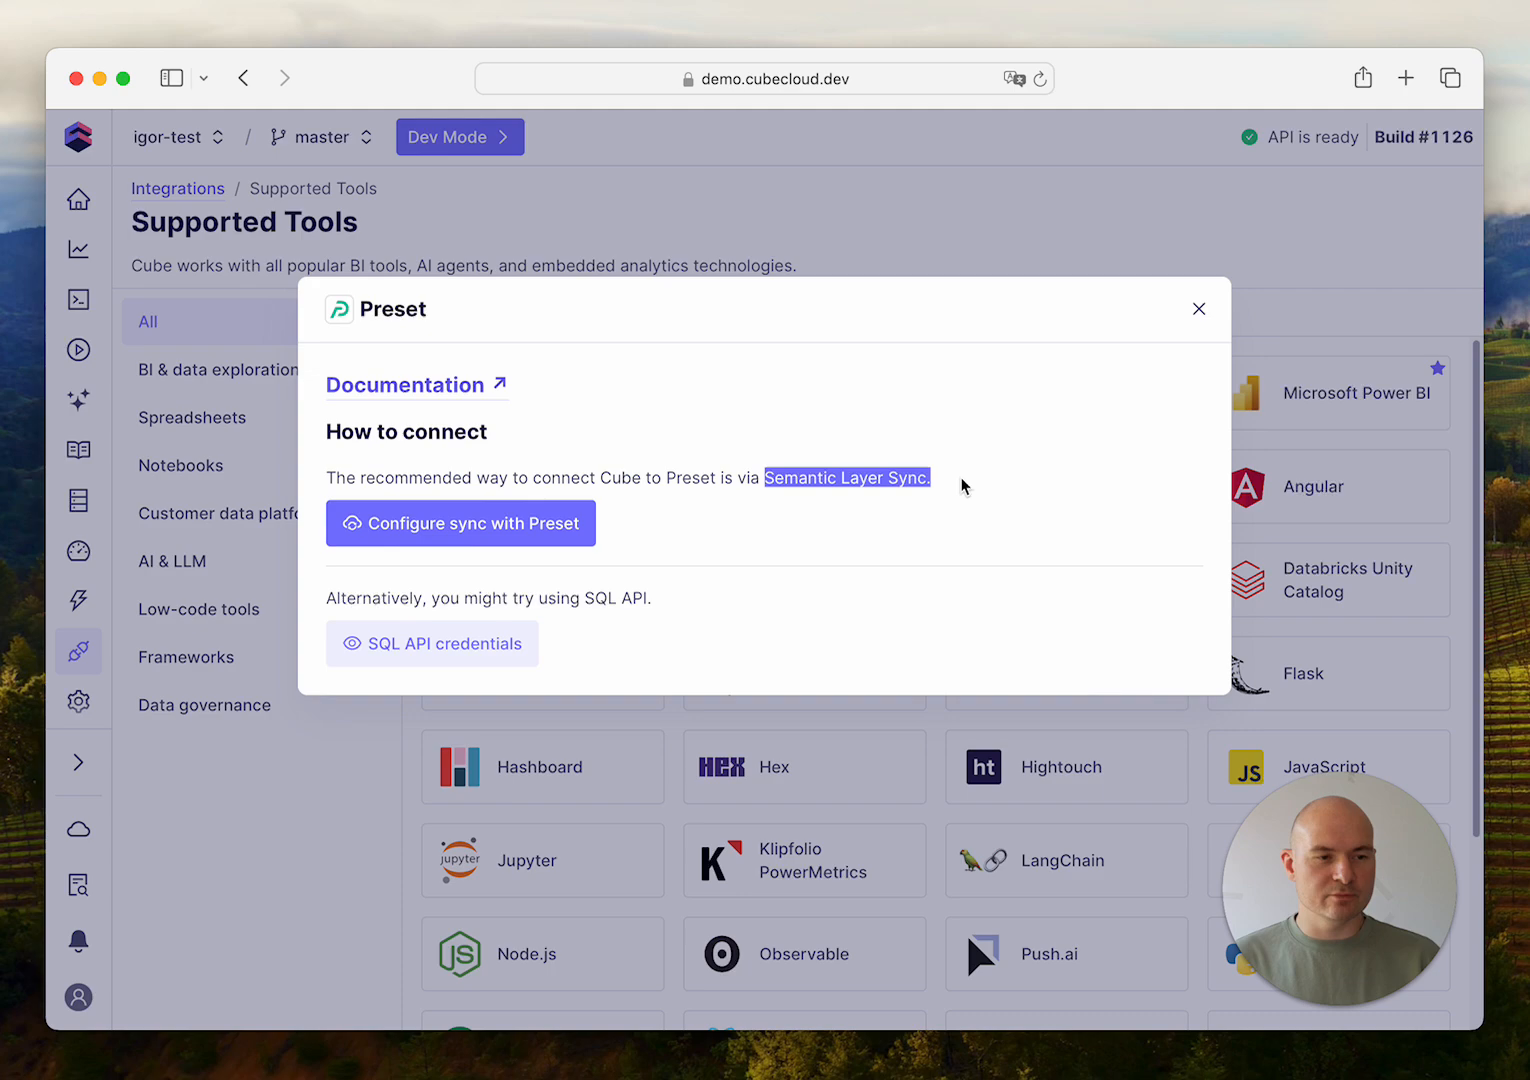
click(1198, 308)
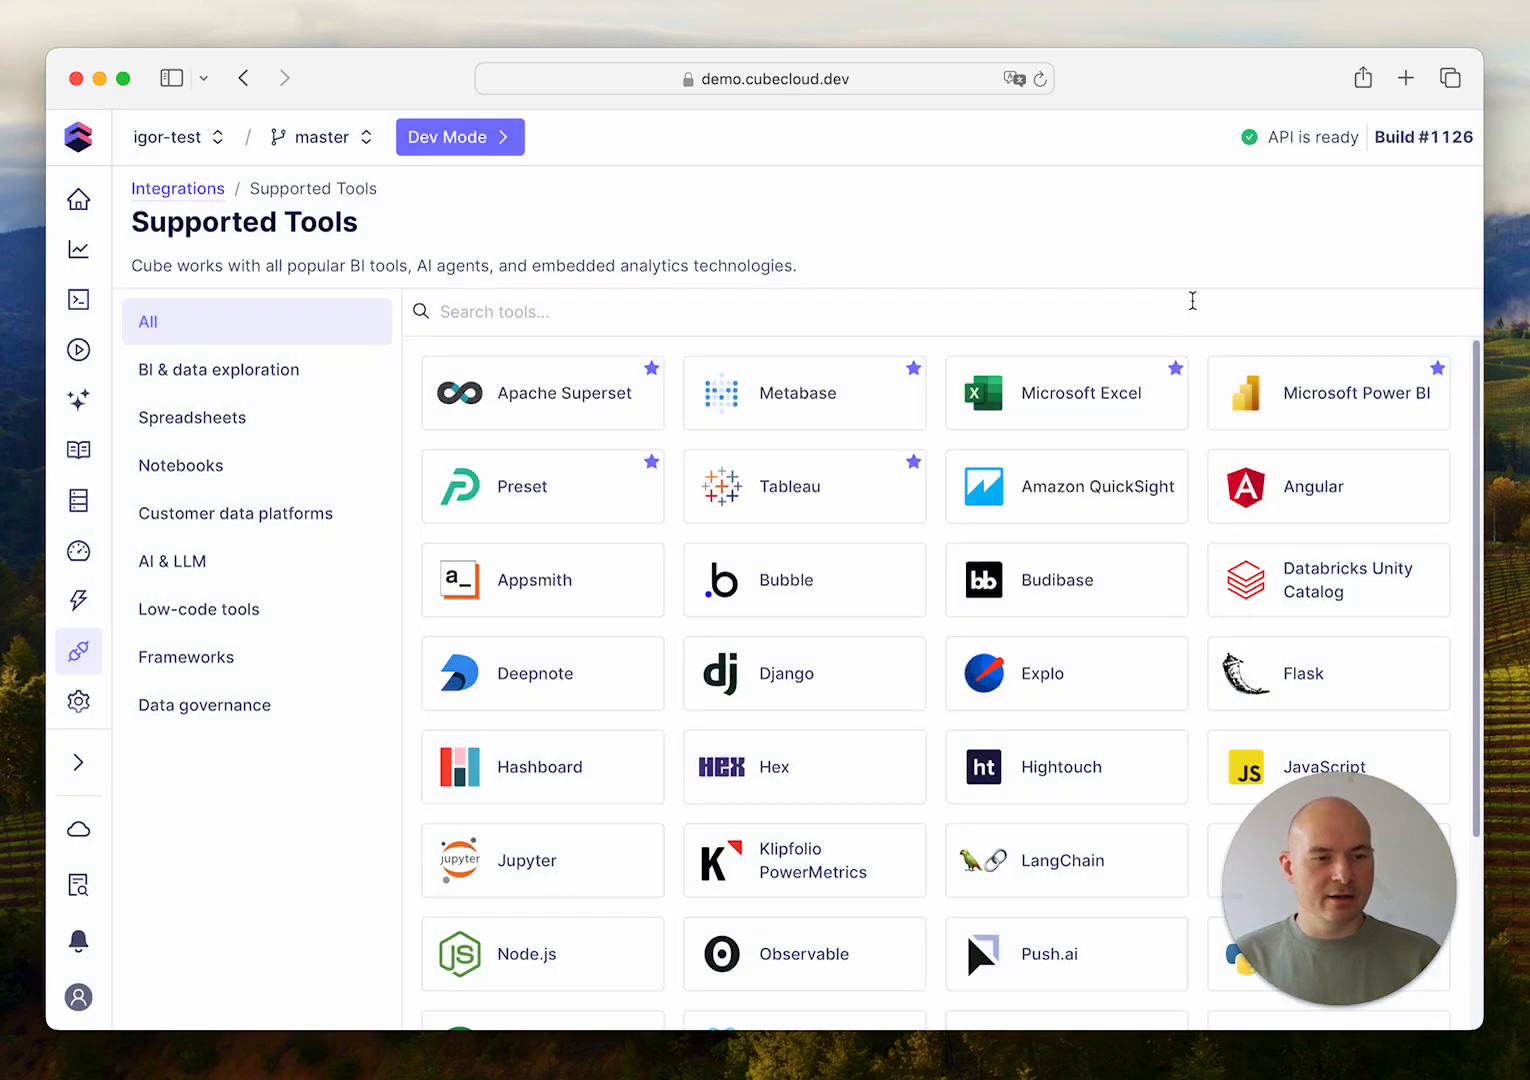
click(1066, 392)
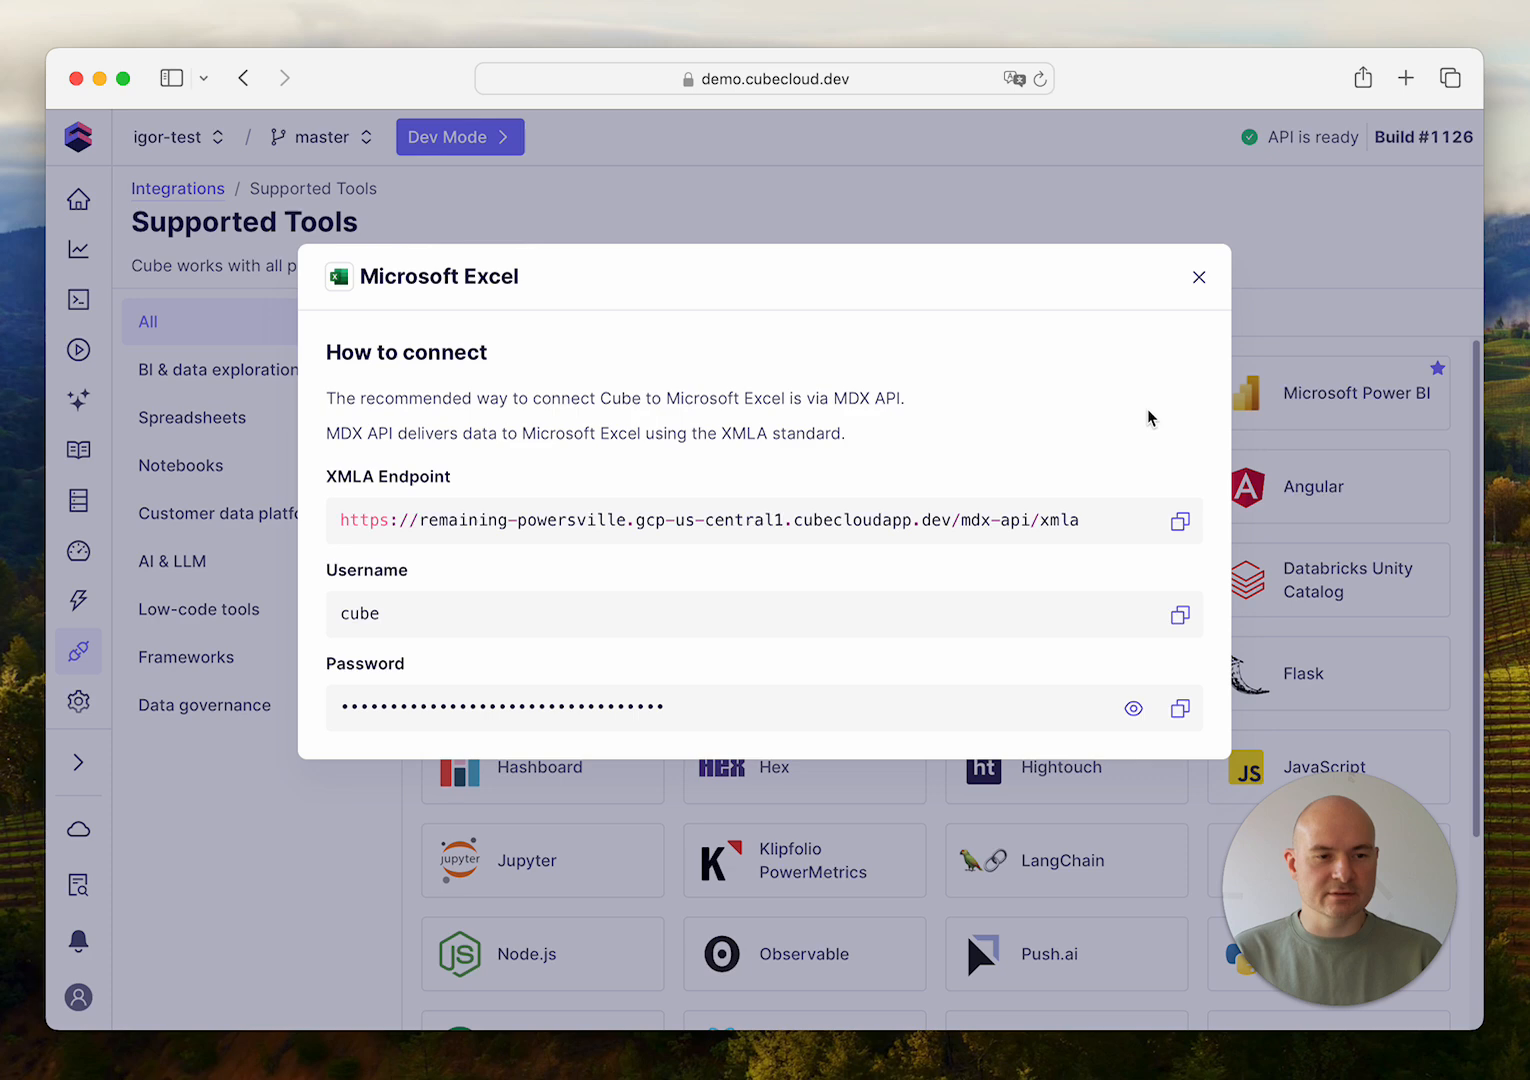
mouse_move(838, 398)
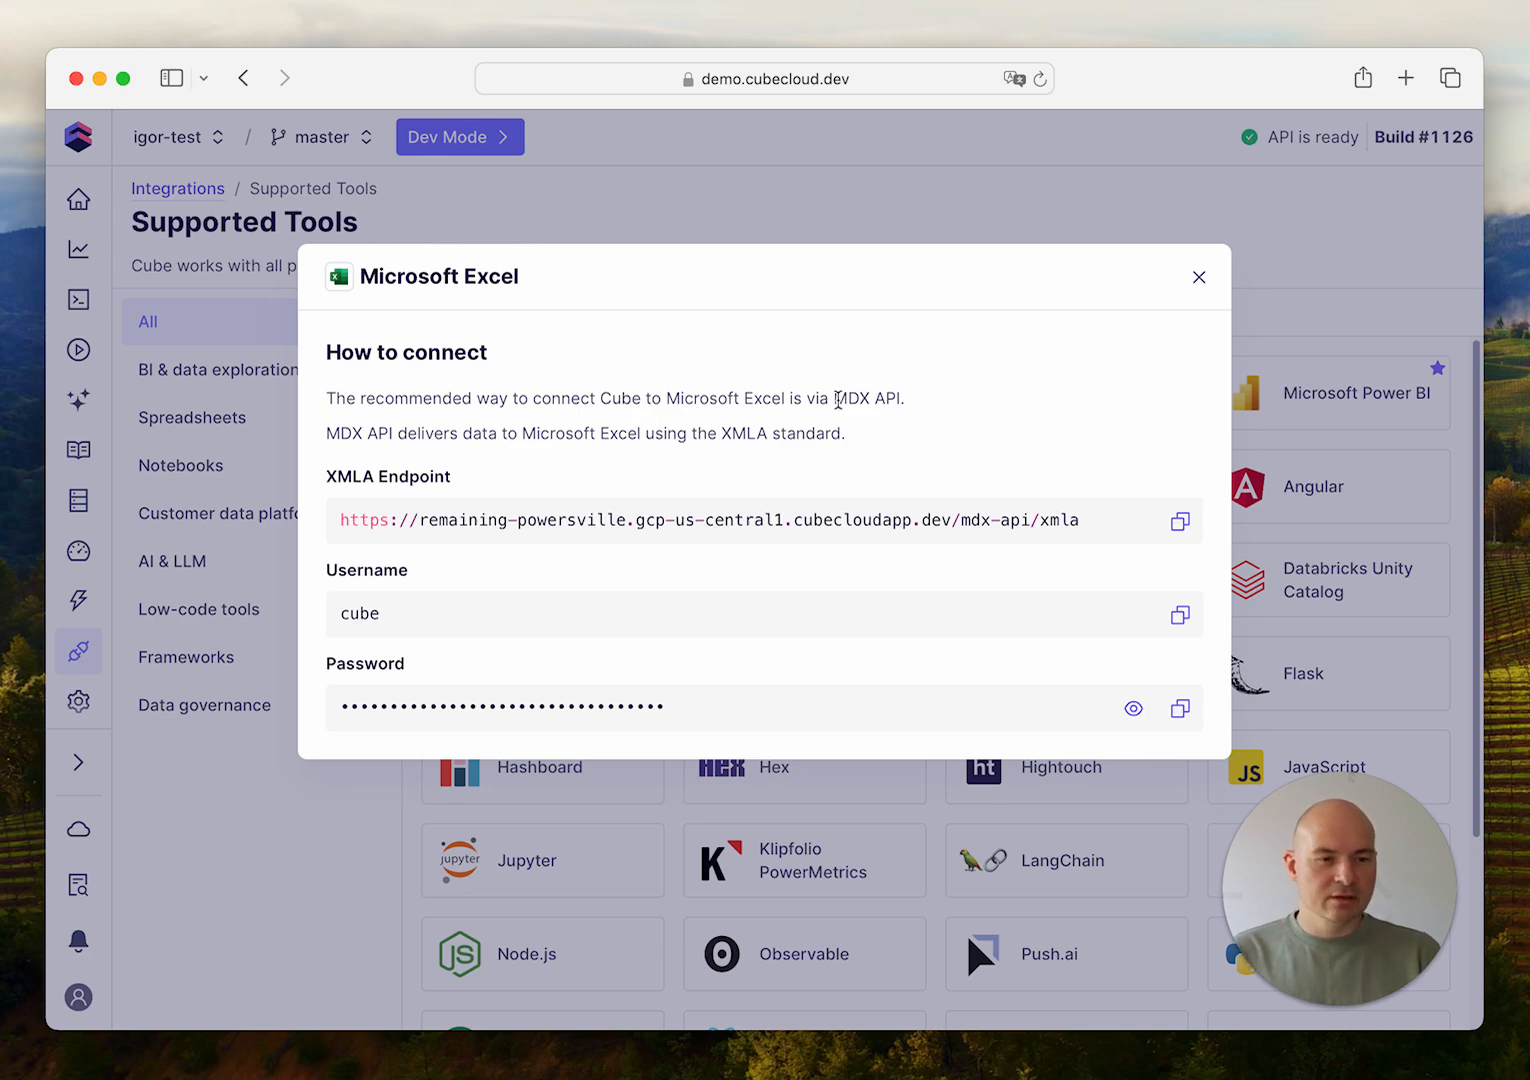
drag(836, 398, 903, 398)
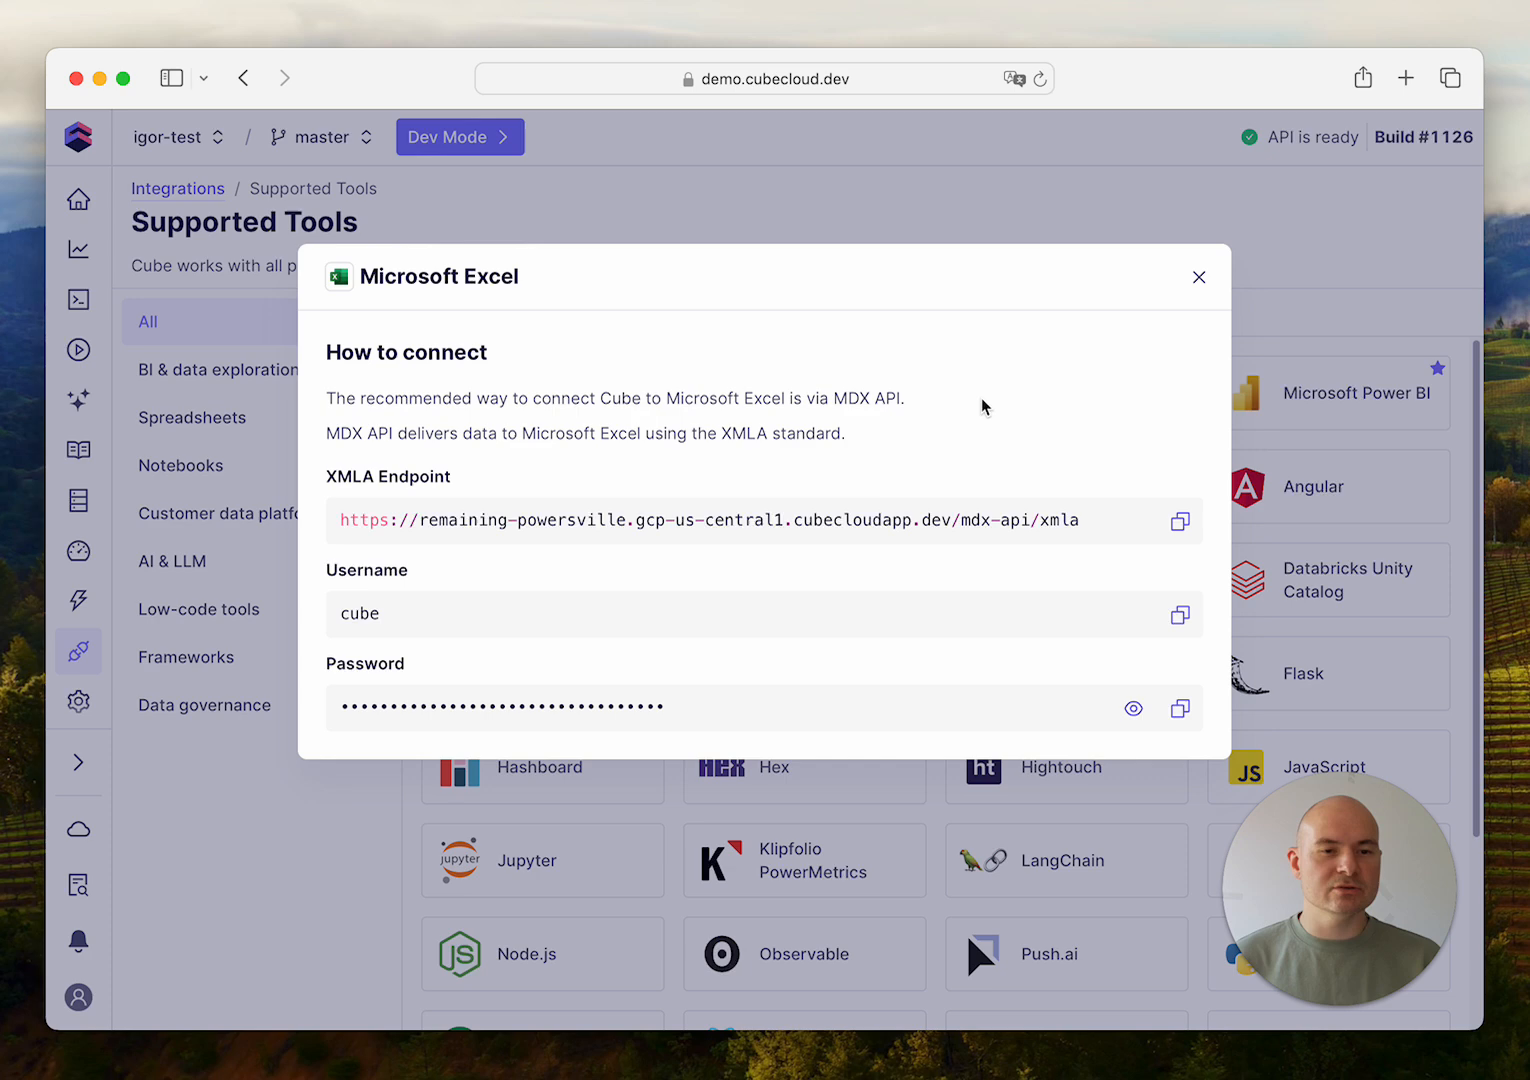
click(1198, 277)
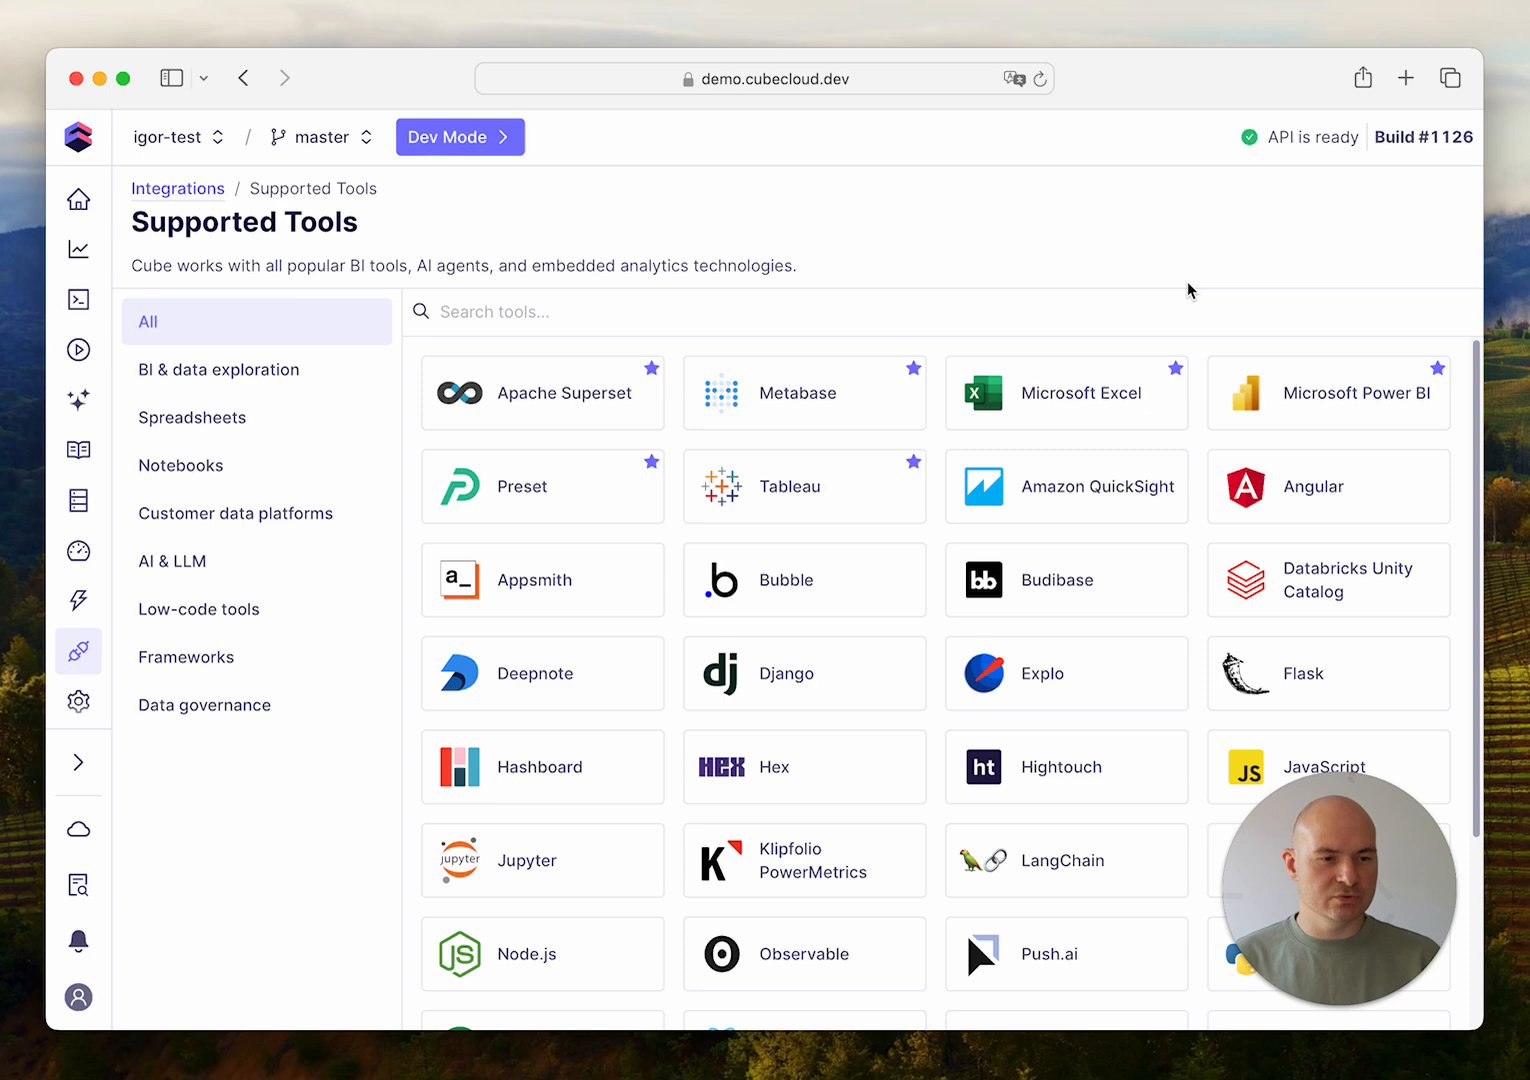
mouse_move(1092, 658)
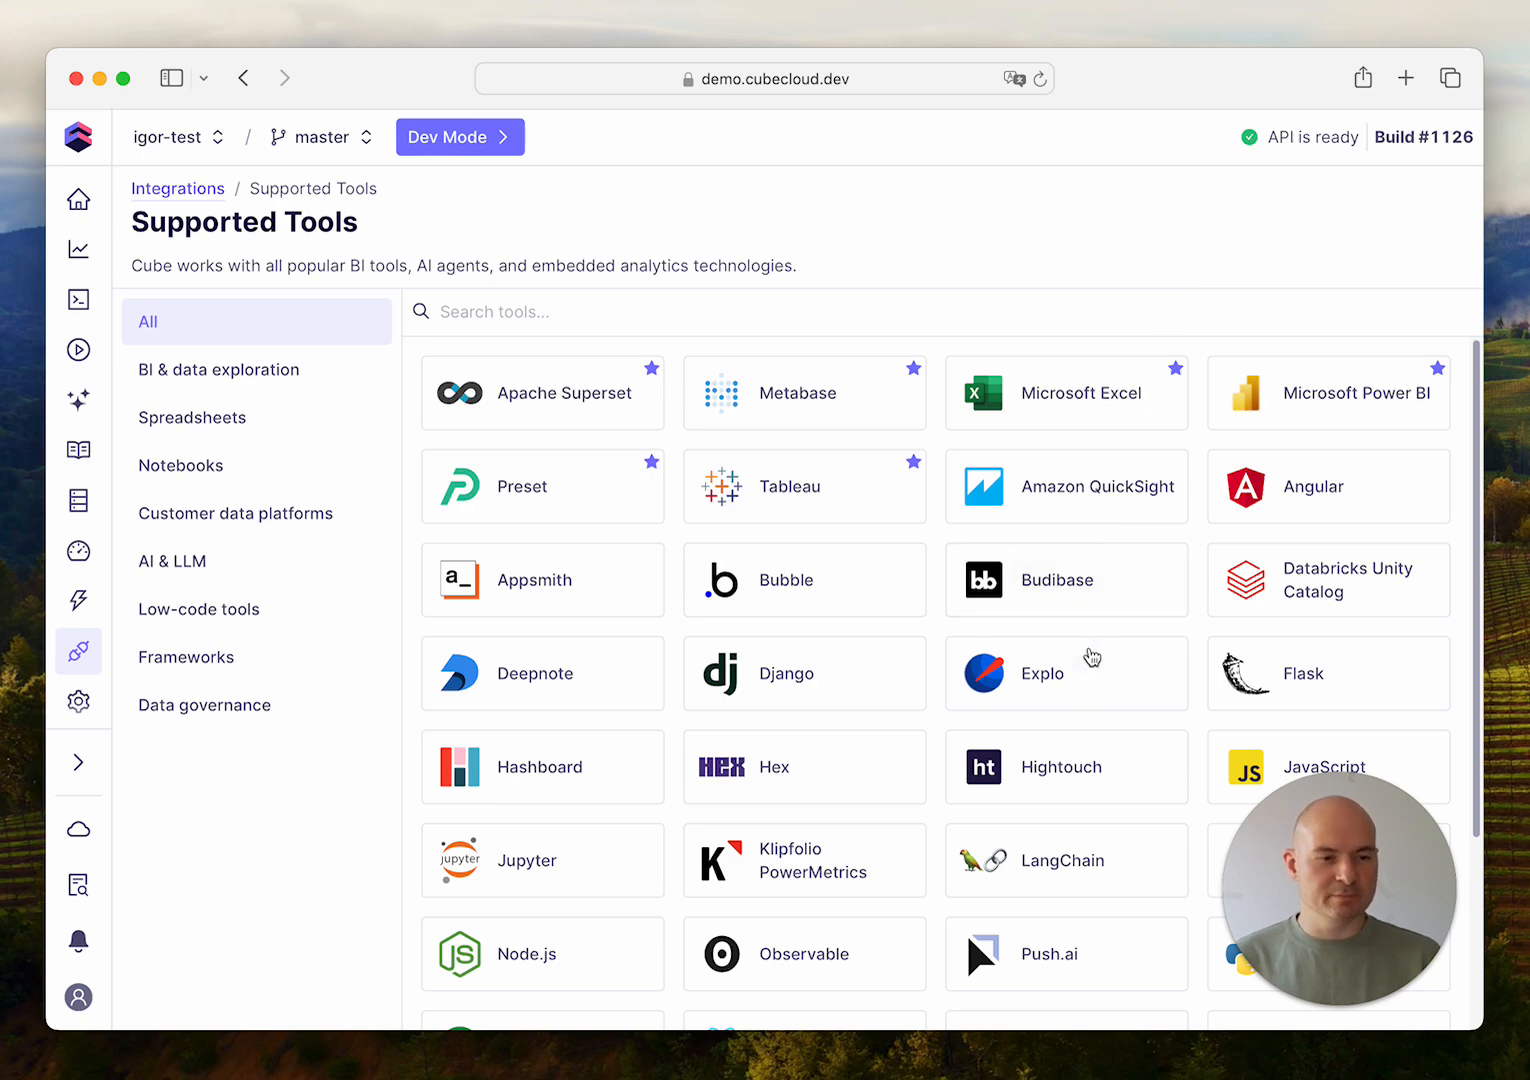
click(1042, 673)
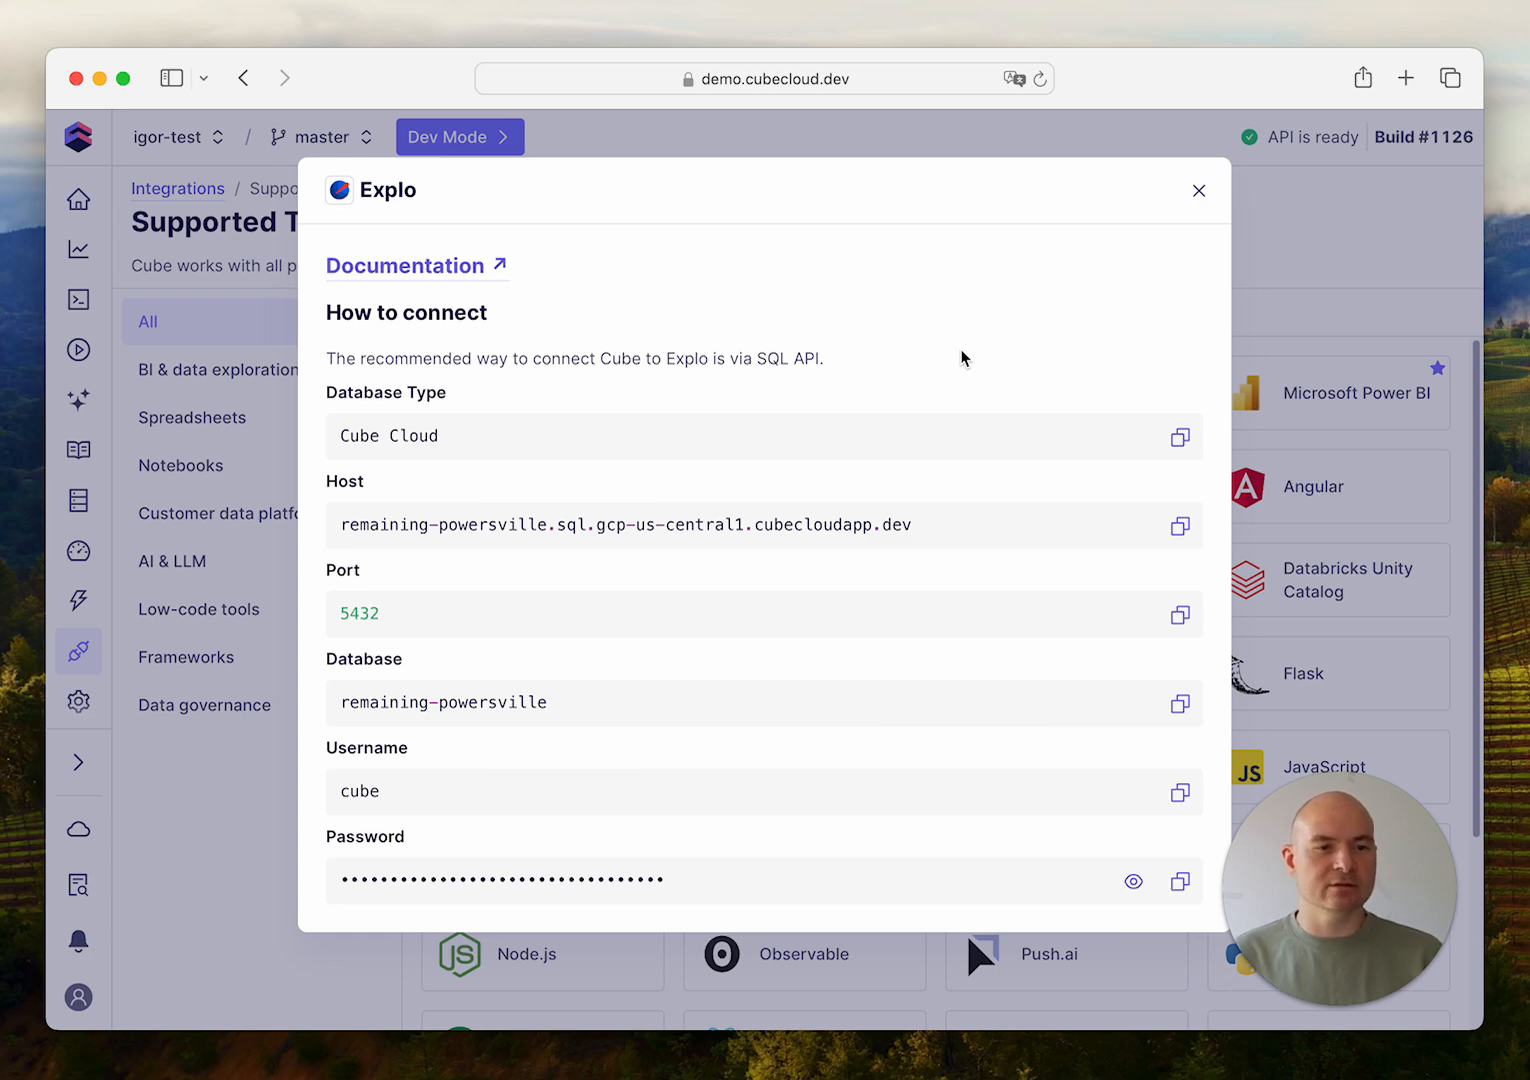
click(1198, 190)
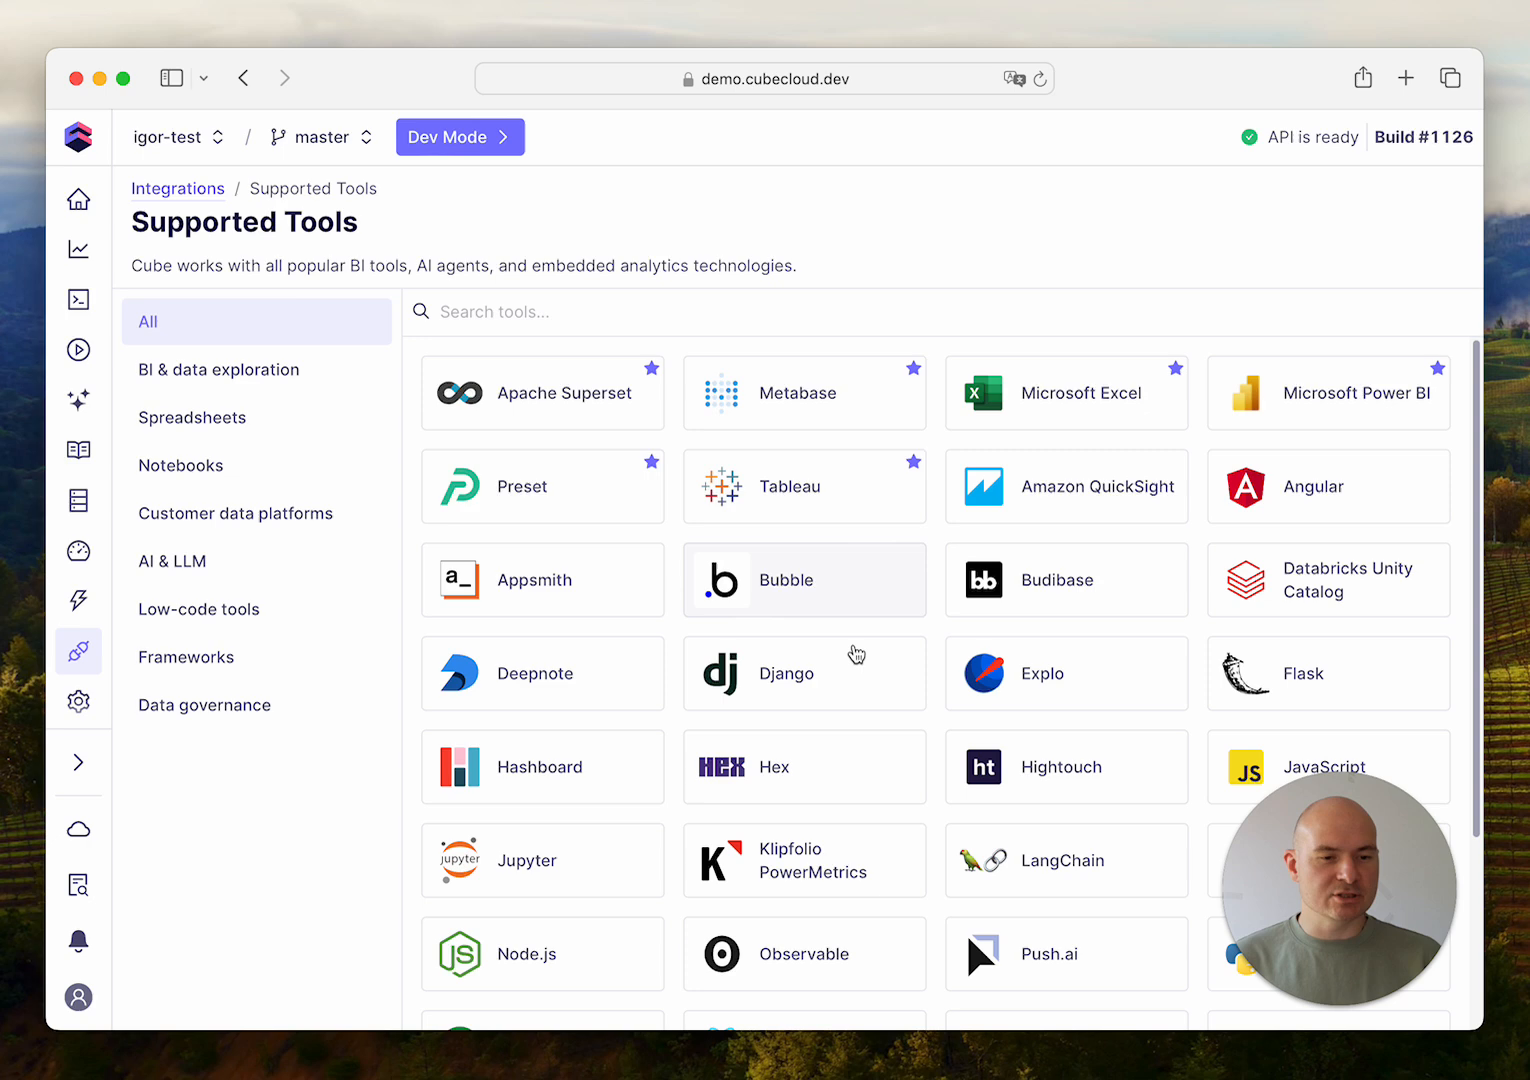
click(804, 673)
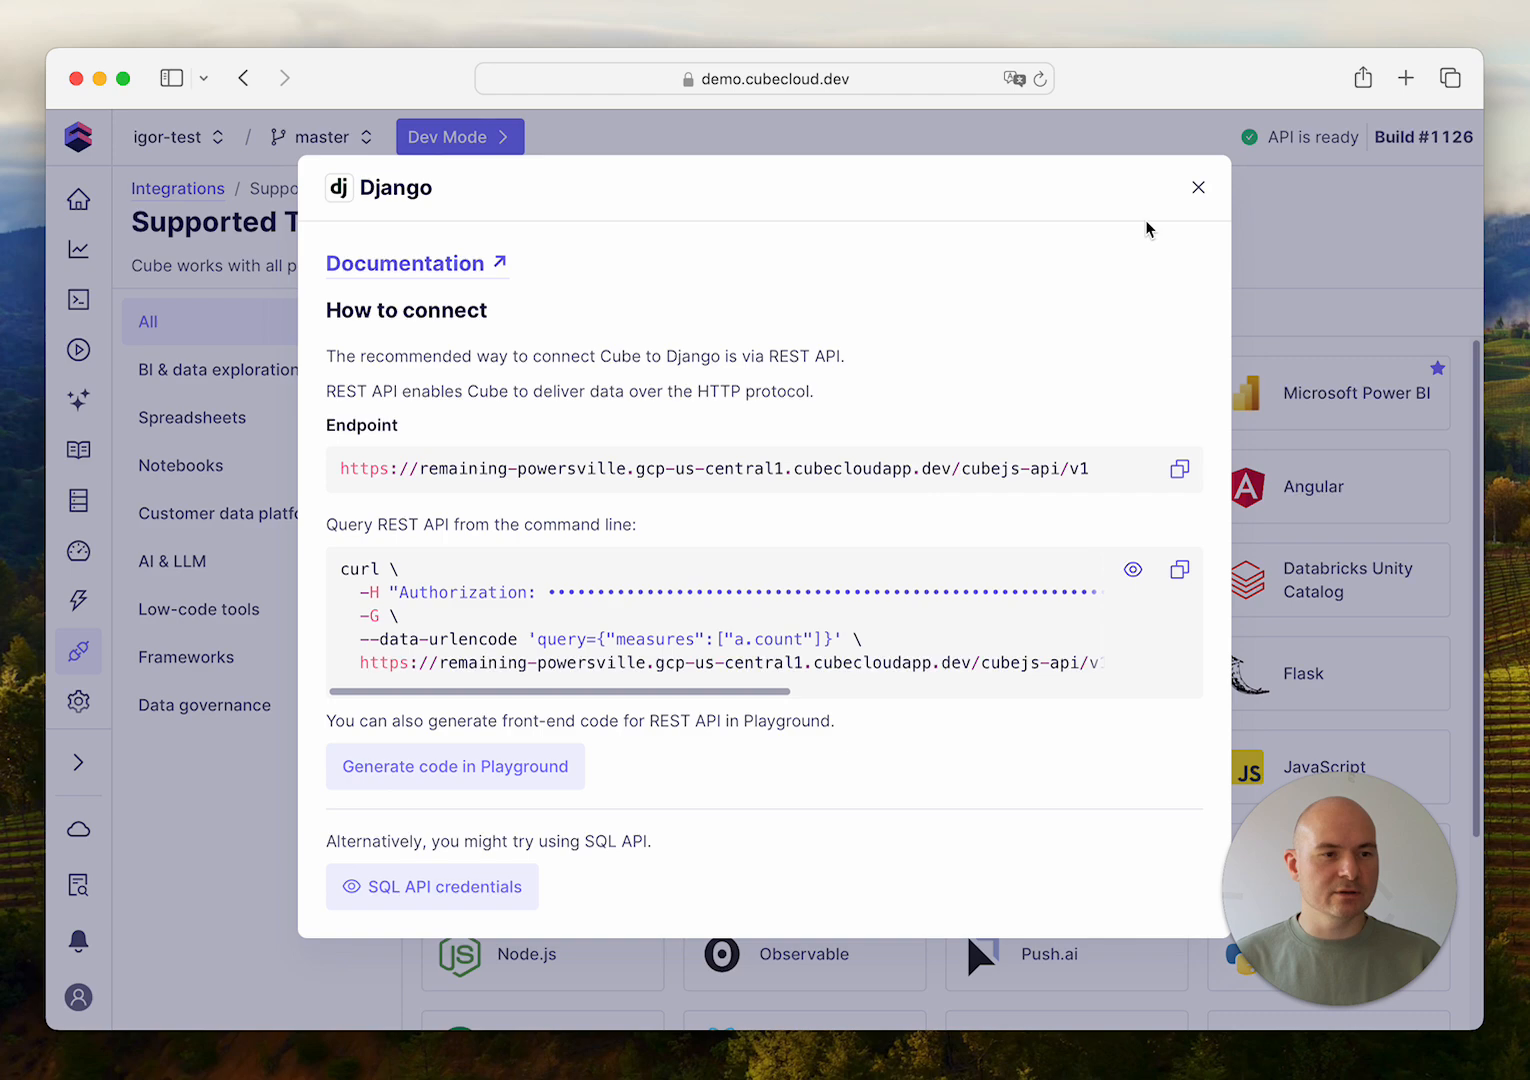
click(1197, 187)
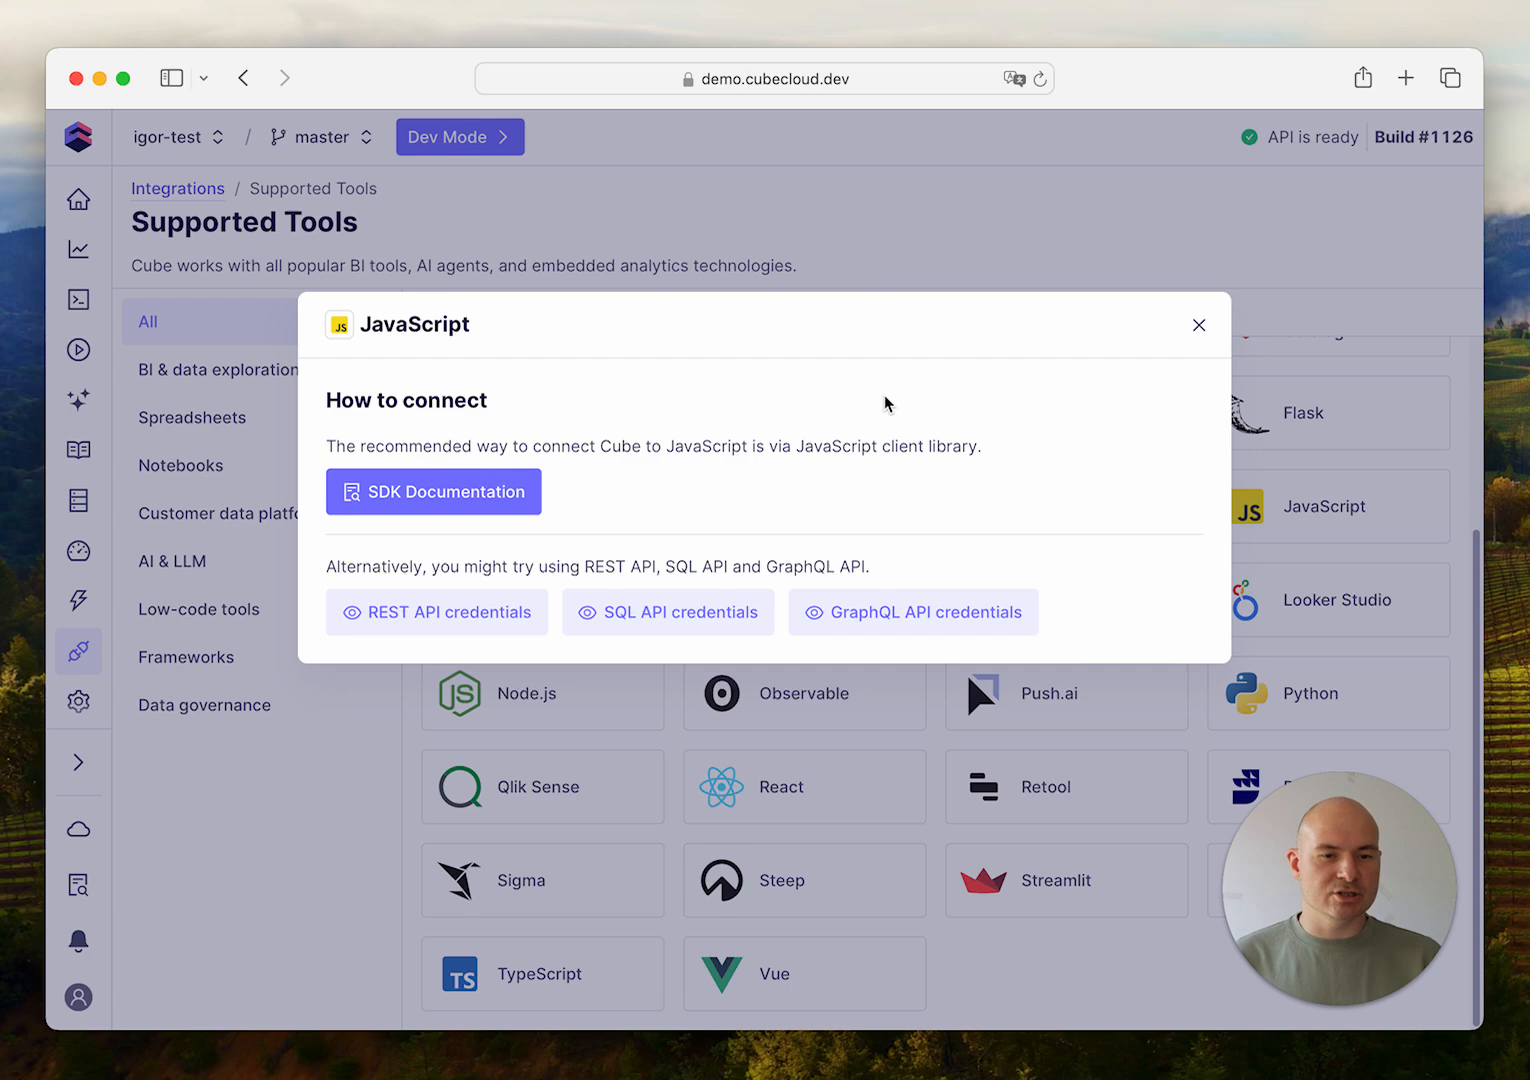
mouse_move(761, 405)
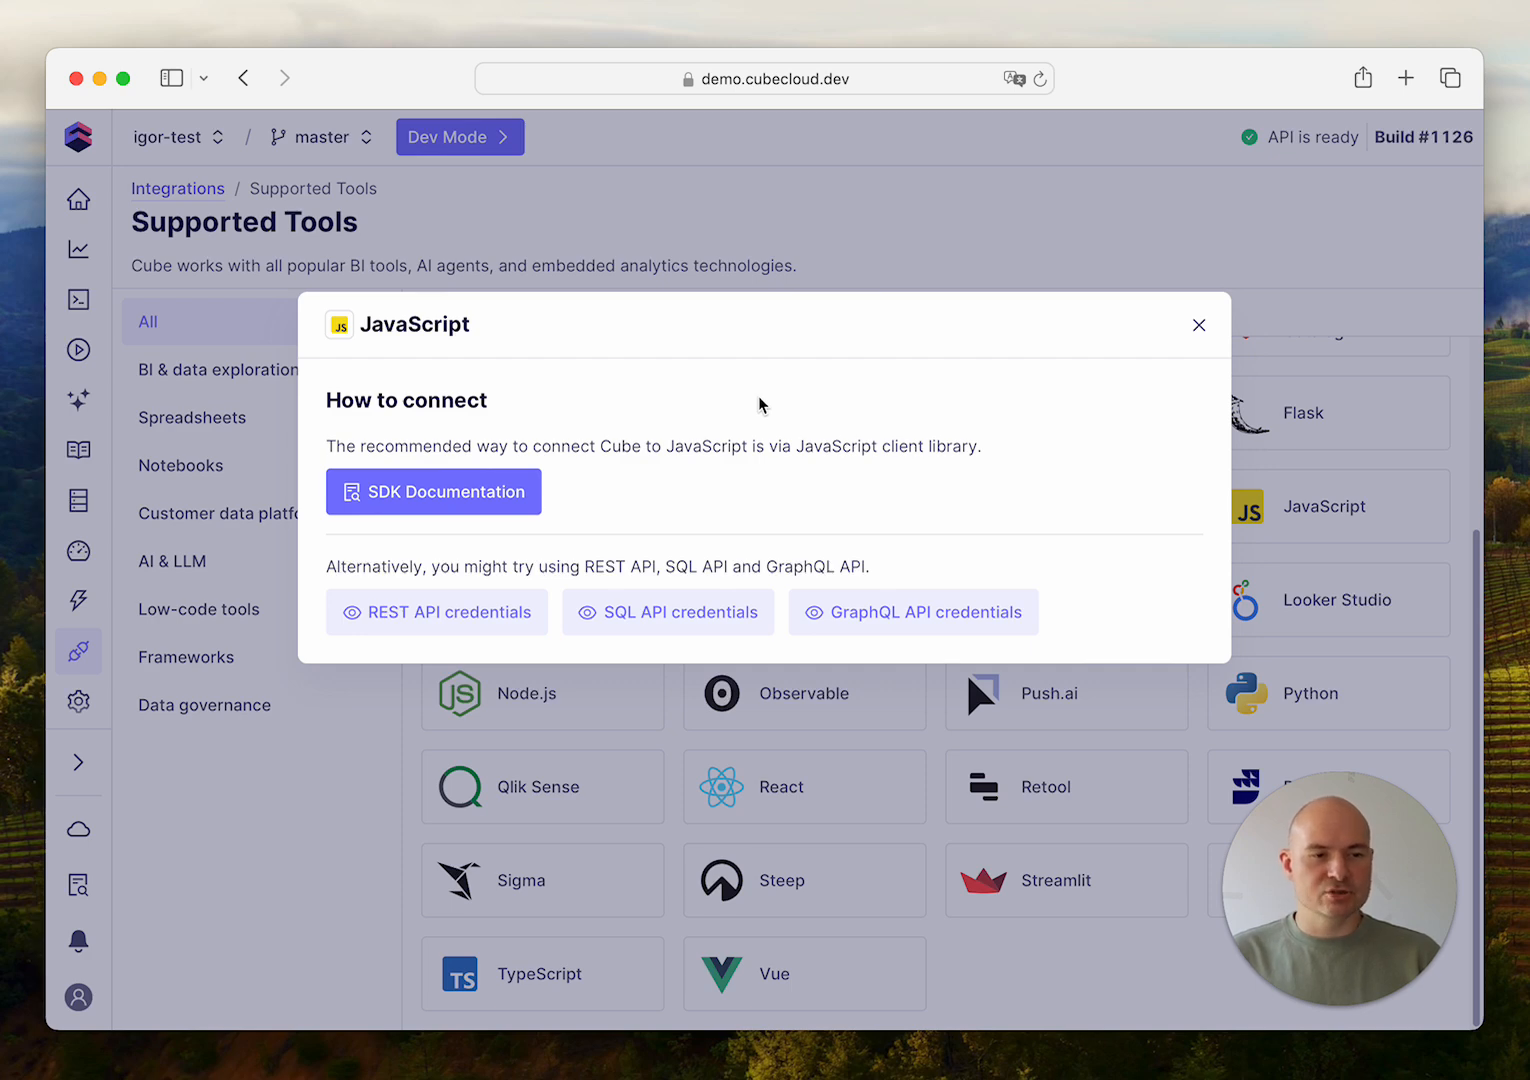
click(1198, 325)
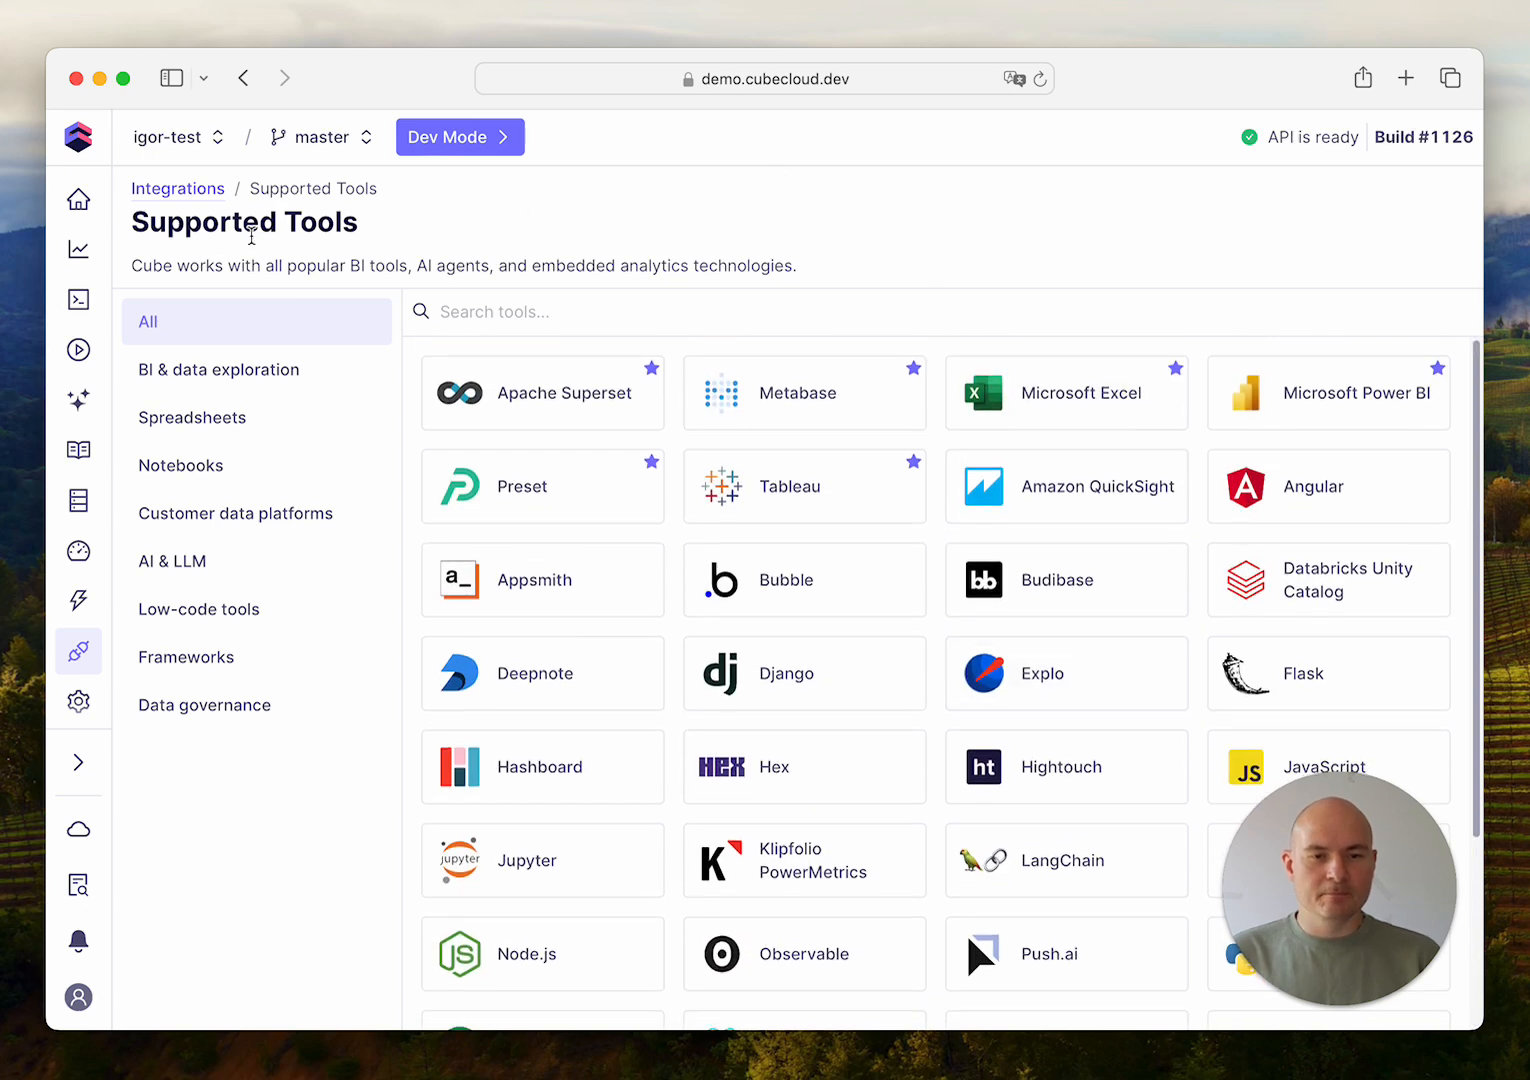
Return to Overview and open Integrations, showing the Preset semantic layer sync
click(78, 198)
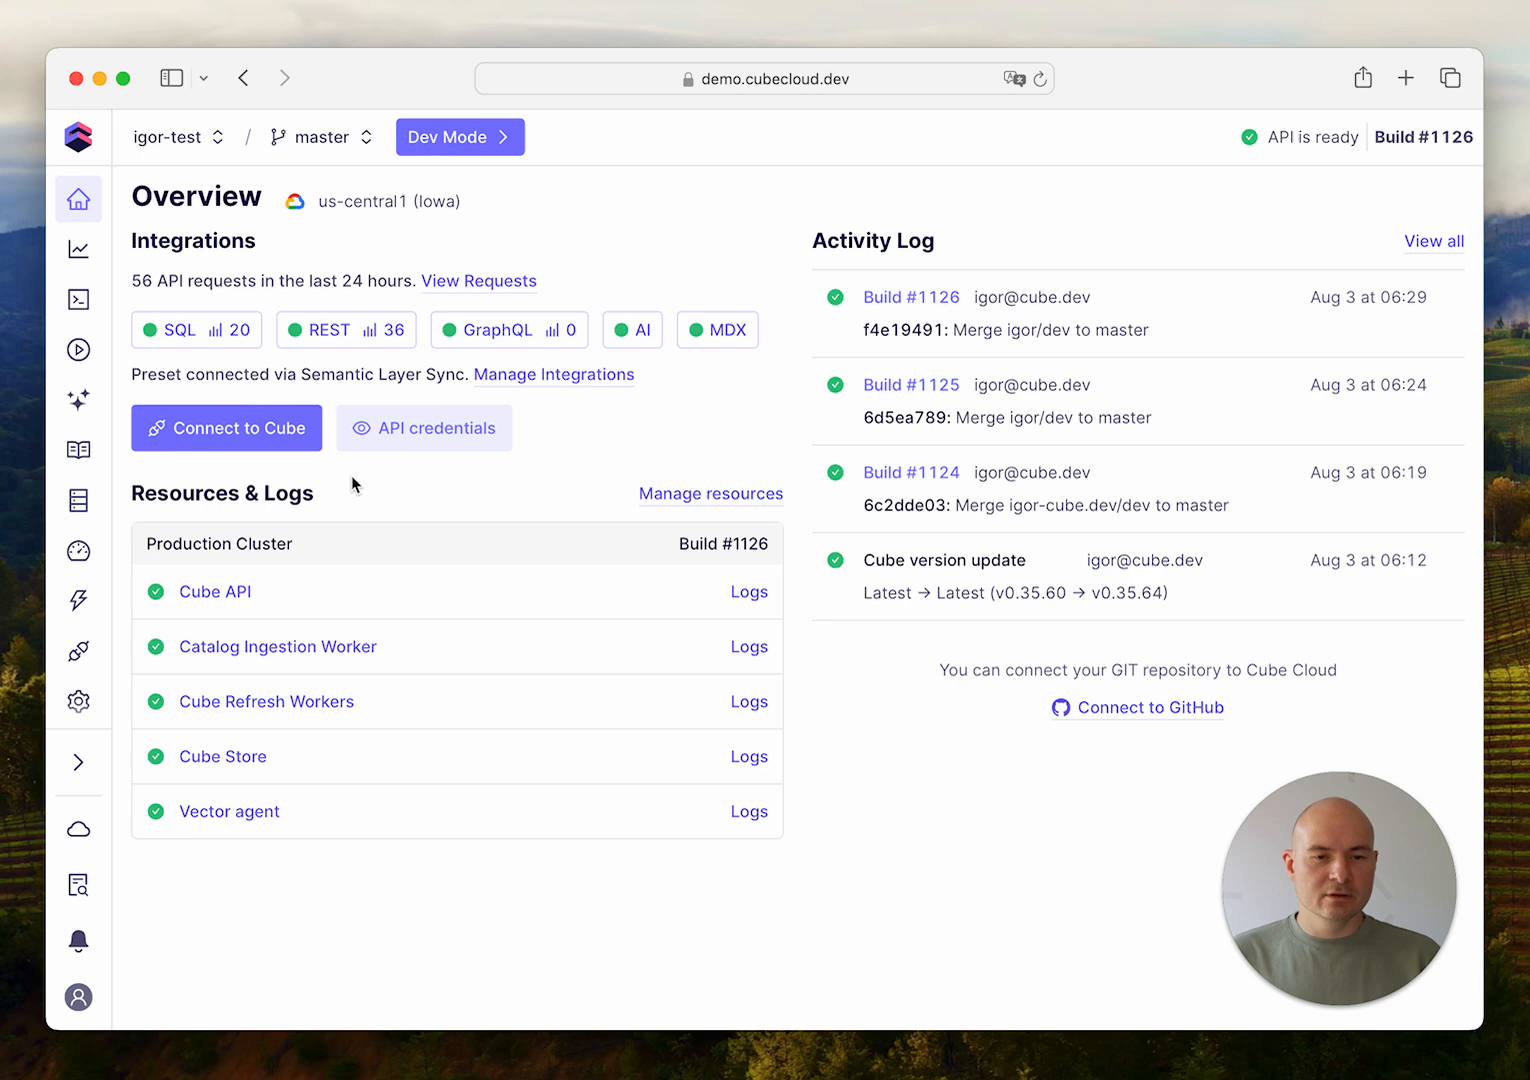
mouse_move(247, 440)
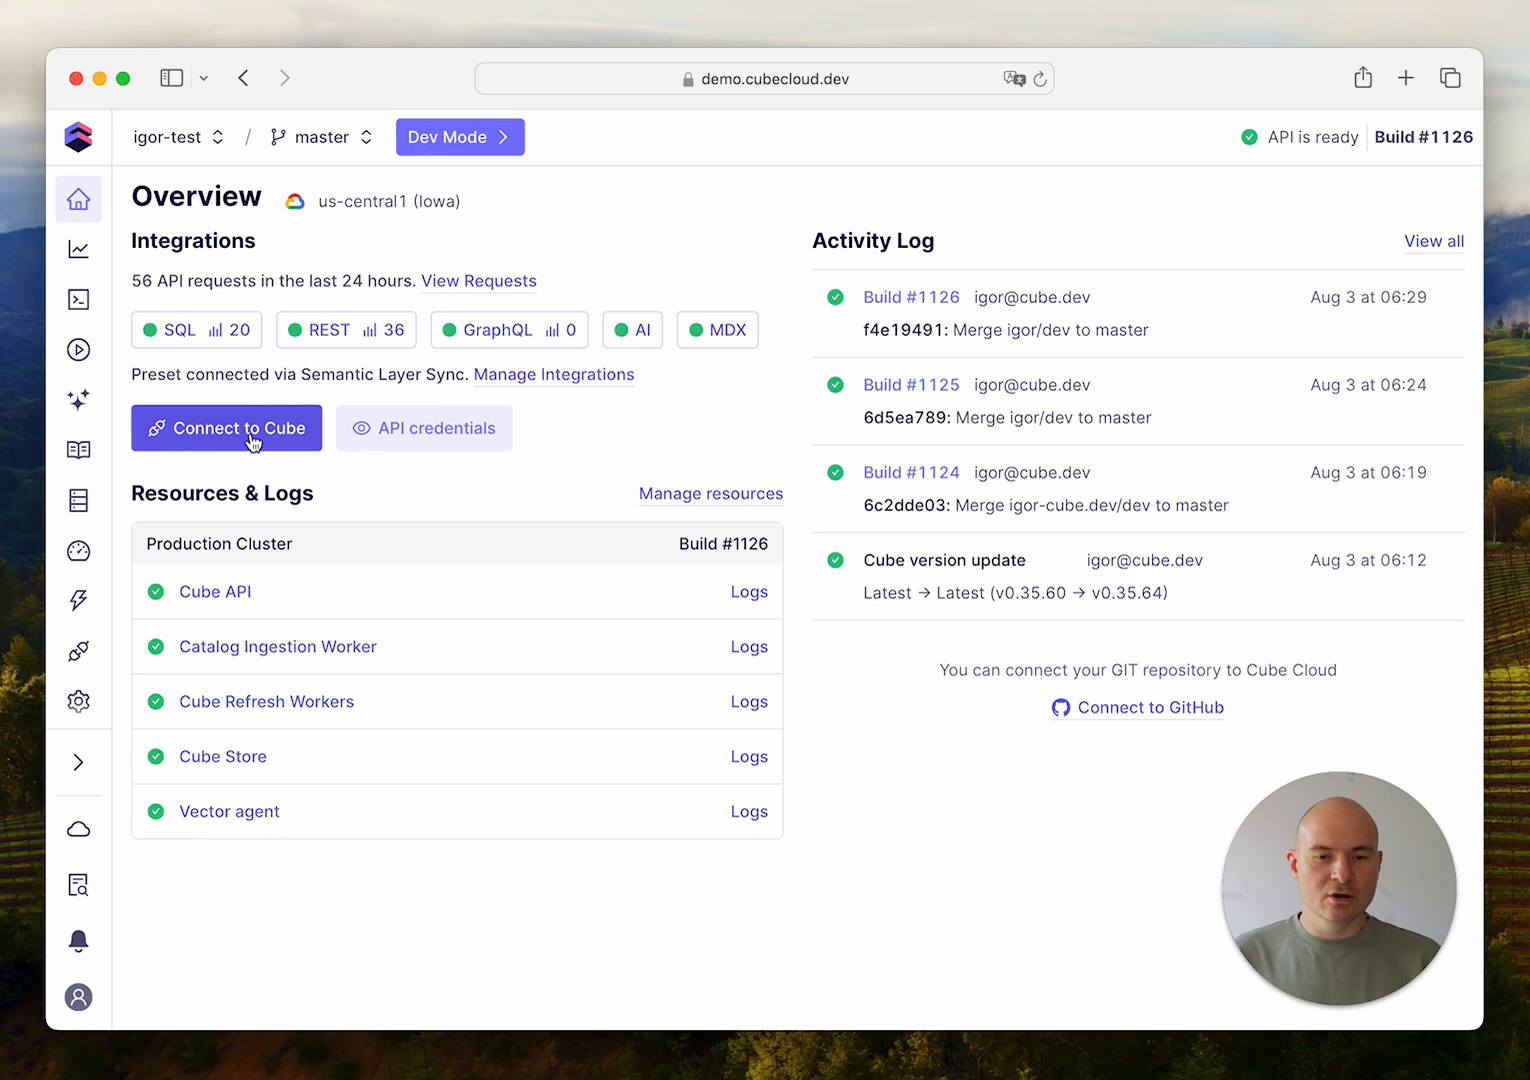
mouse_move(78, 651)
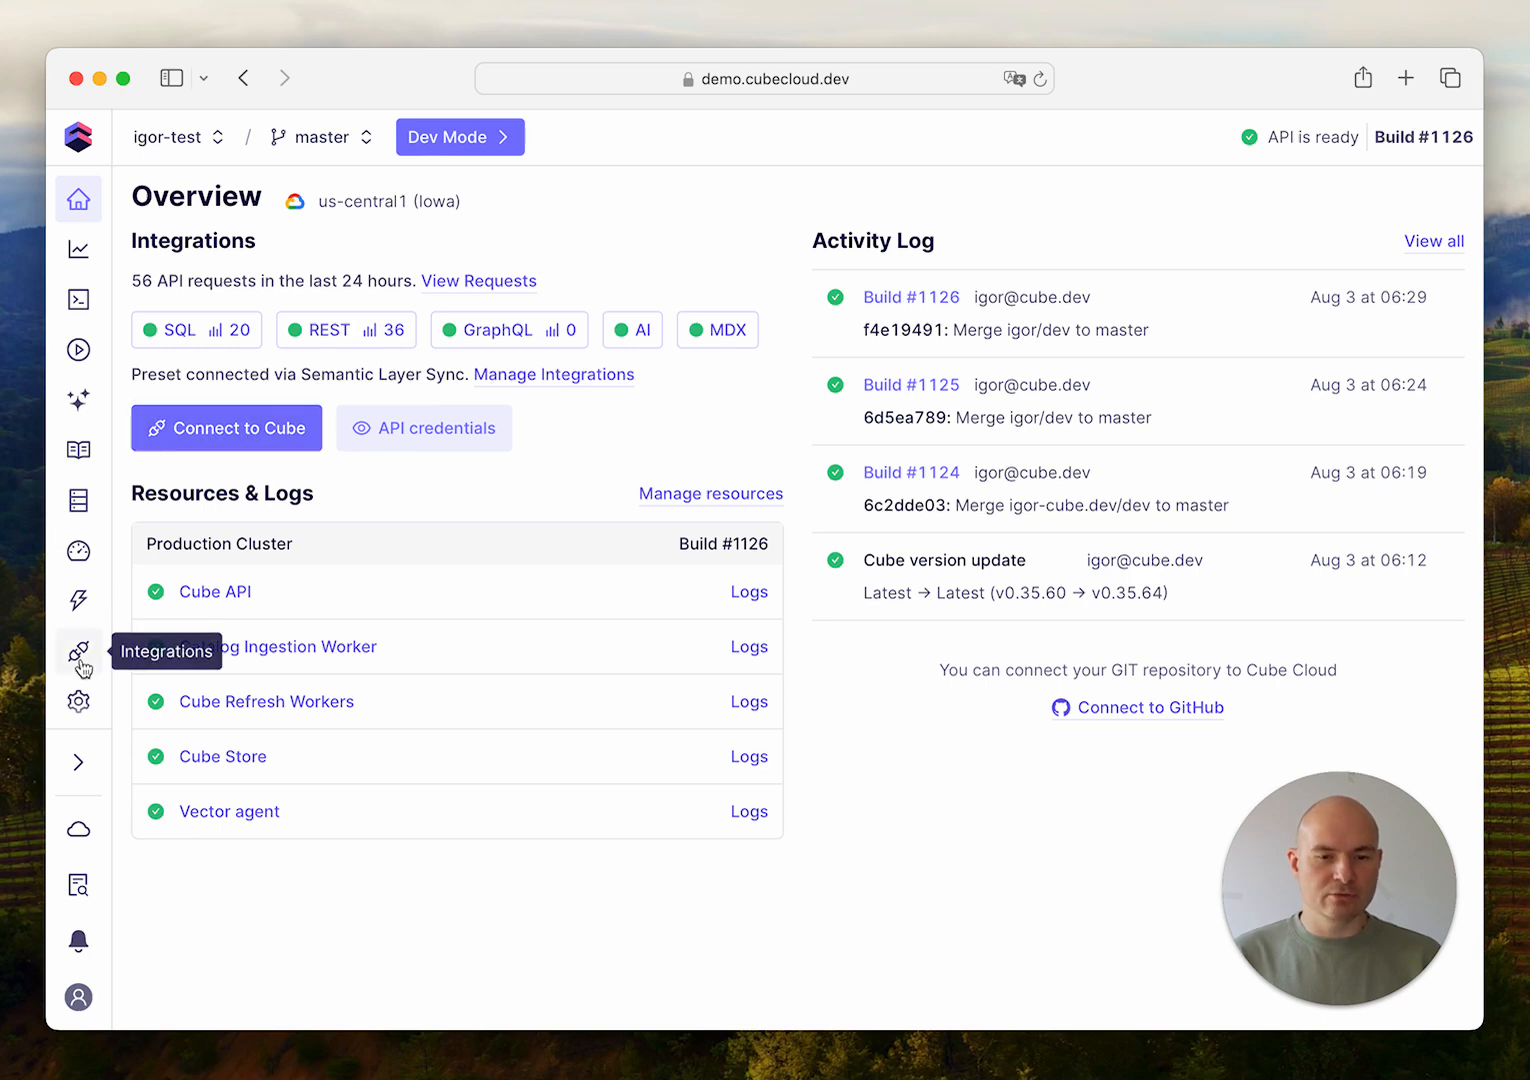
click(78, 651)
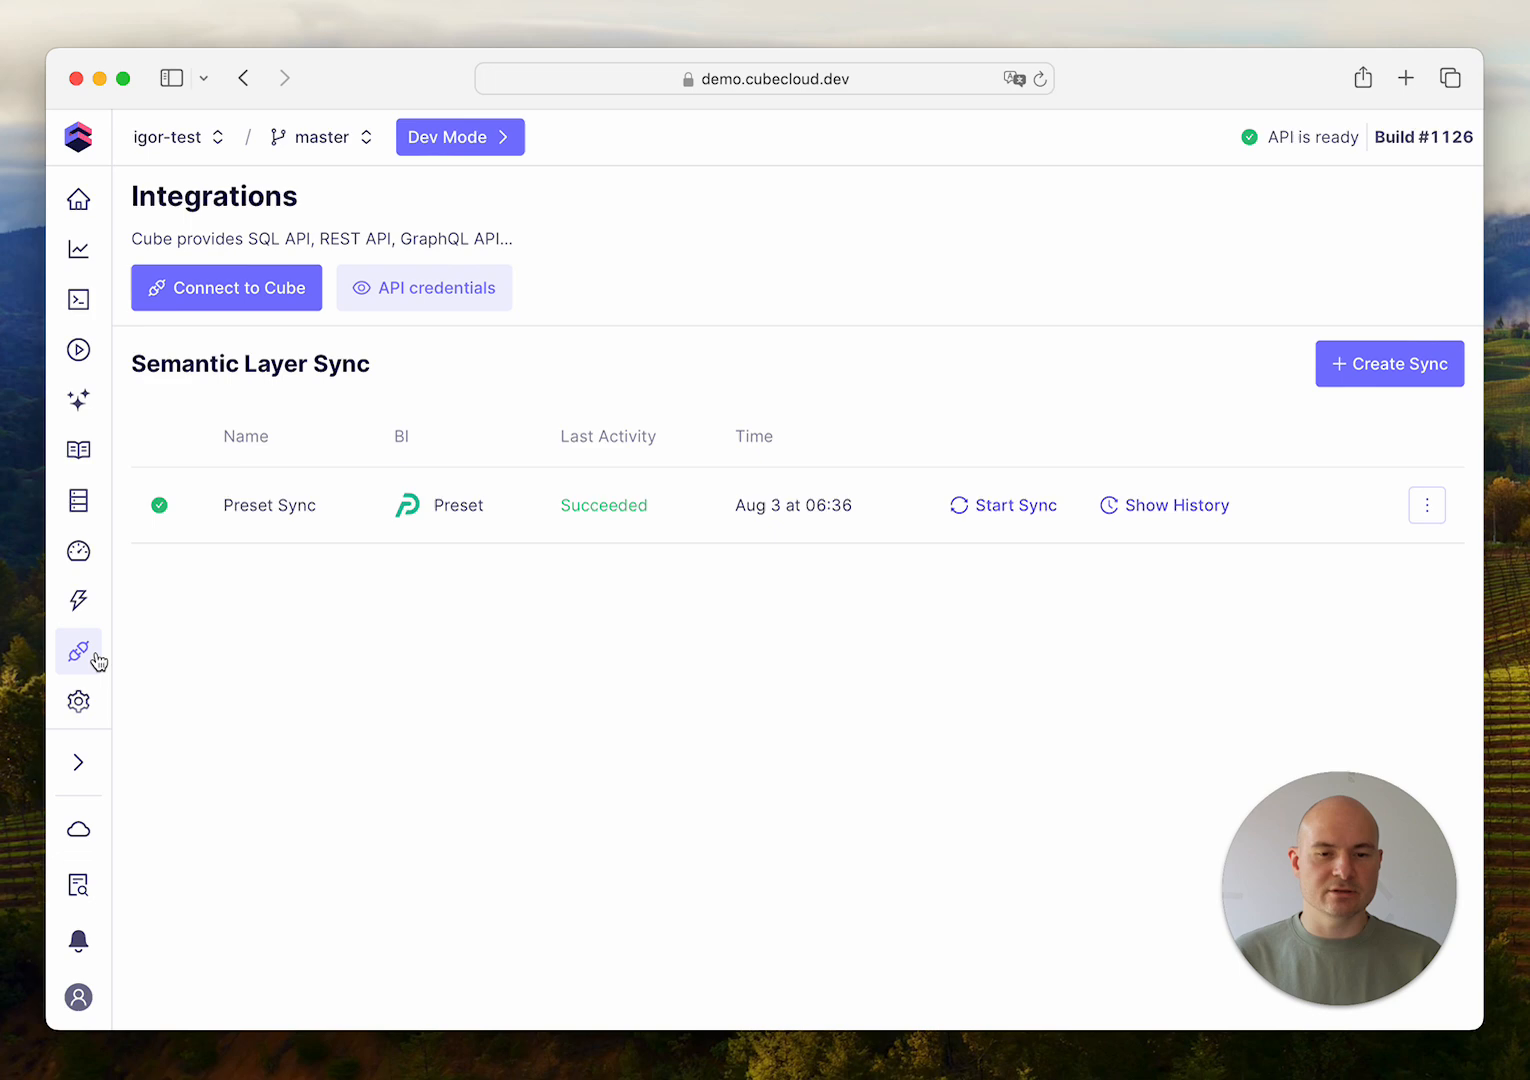
mouse_move(78, 651)
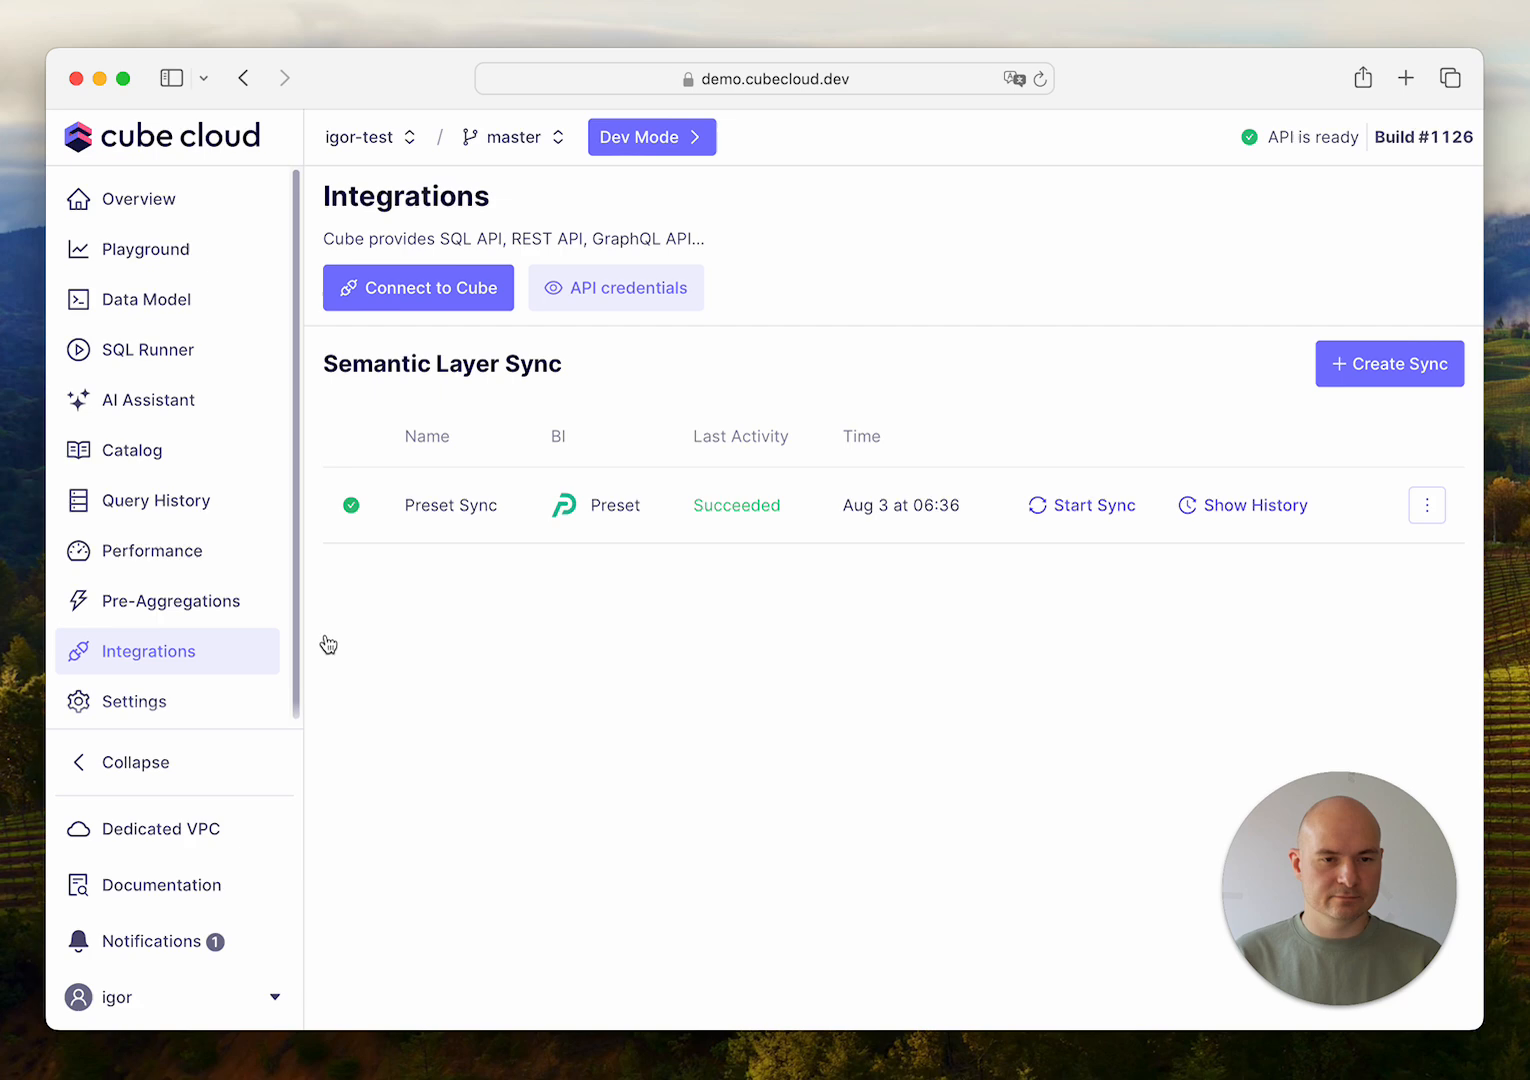
mouse_move(473, 629)
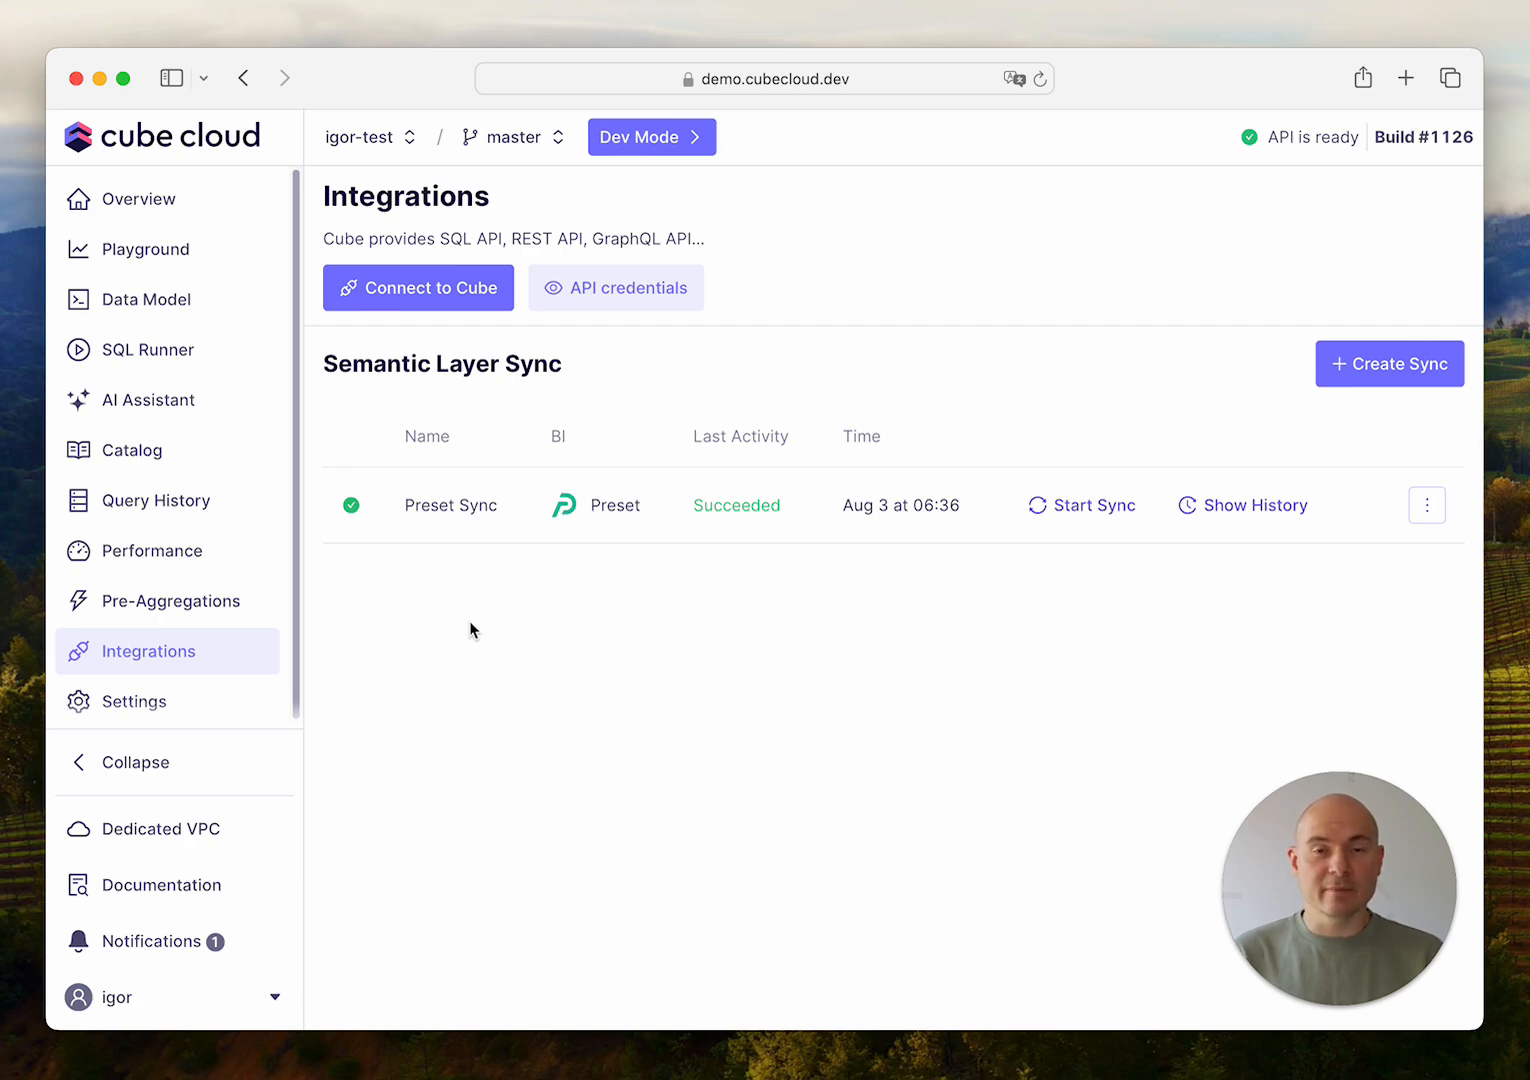